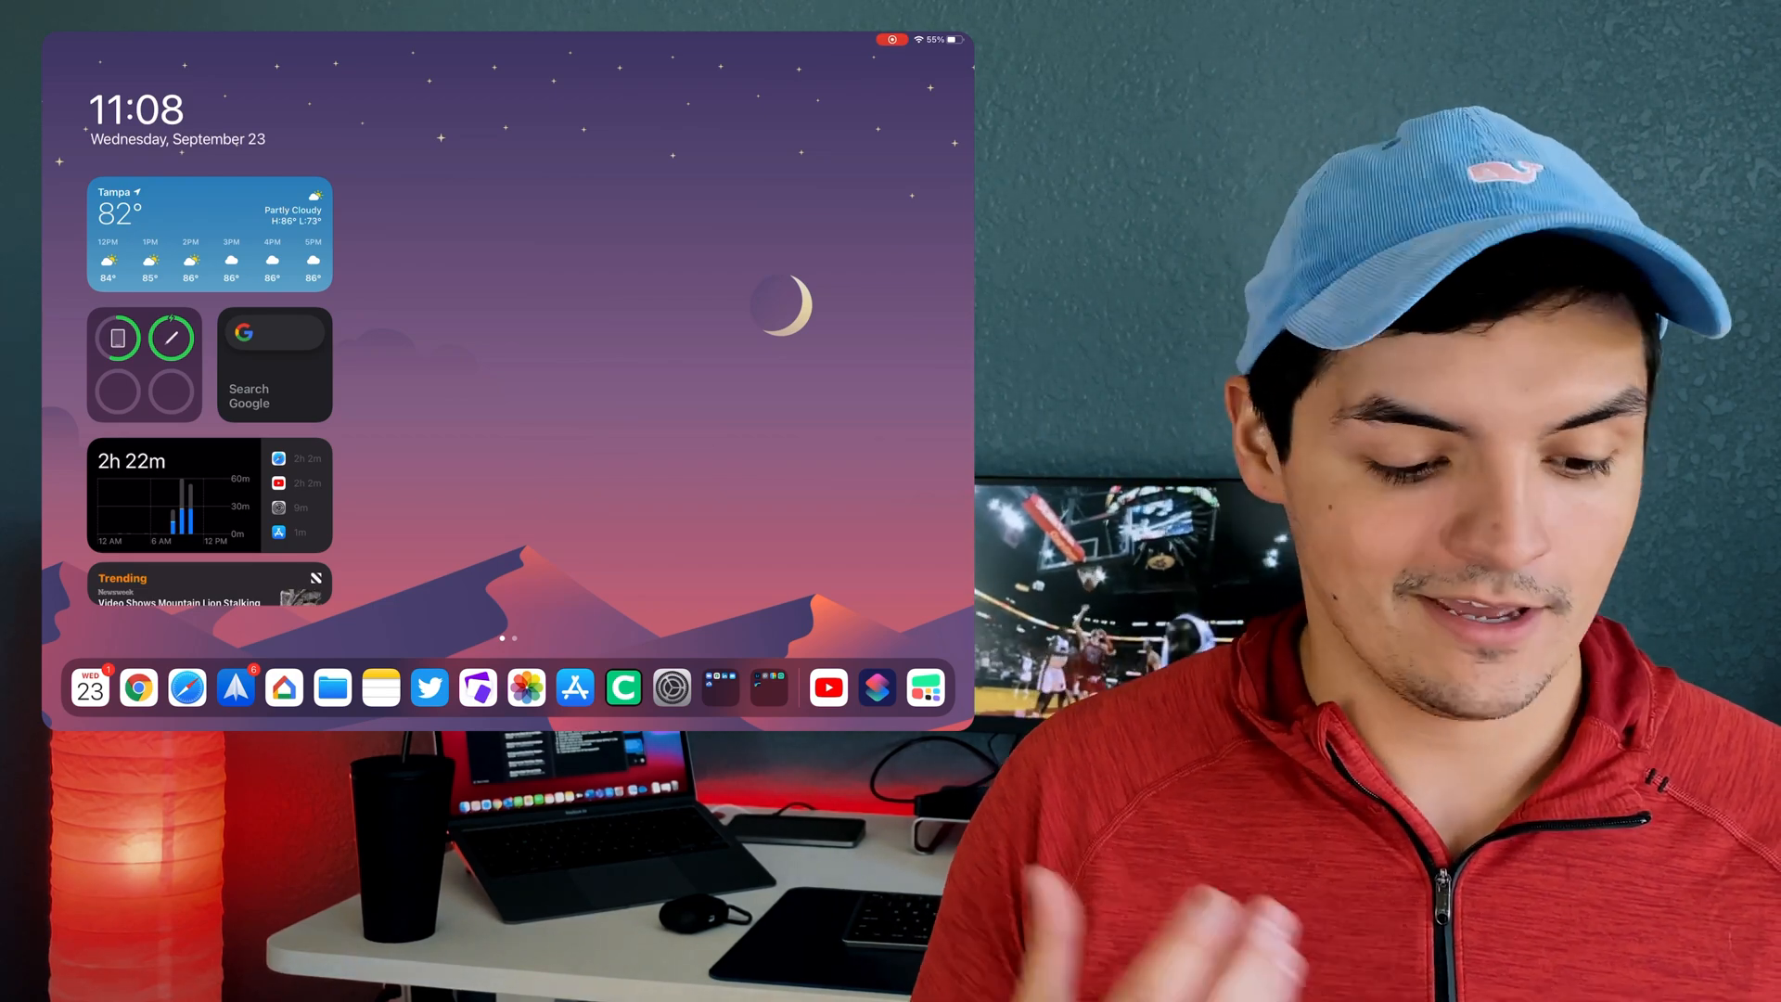
# Open Notifications settings and review every app's notification style down the full list.
pyautogui.click(673, 687)
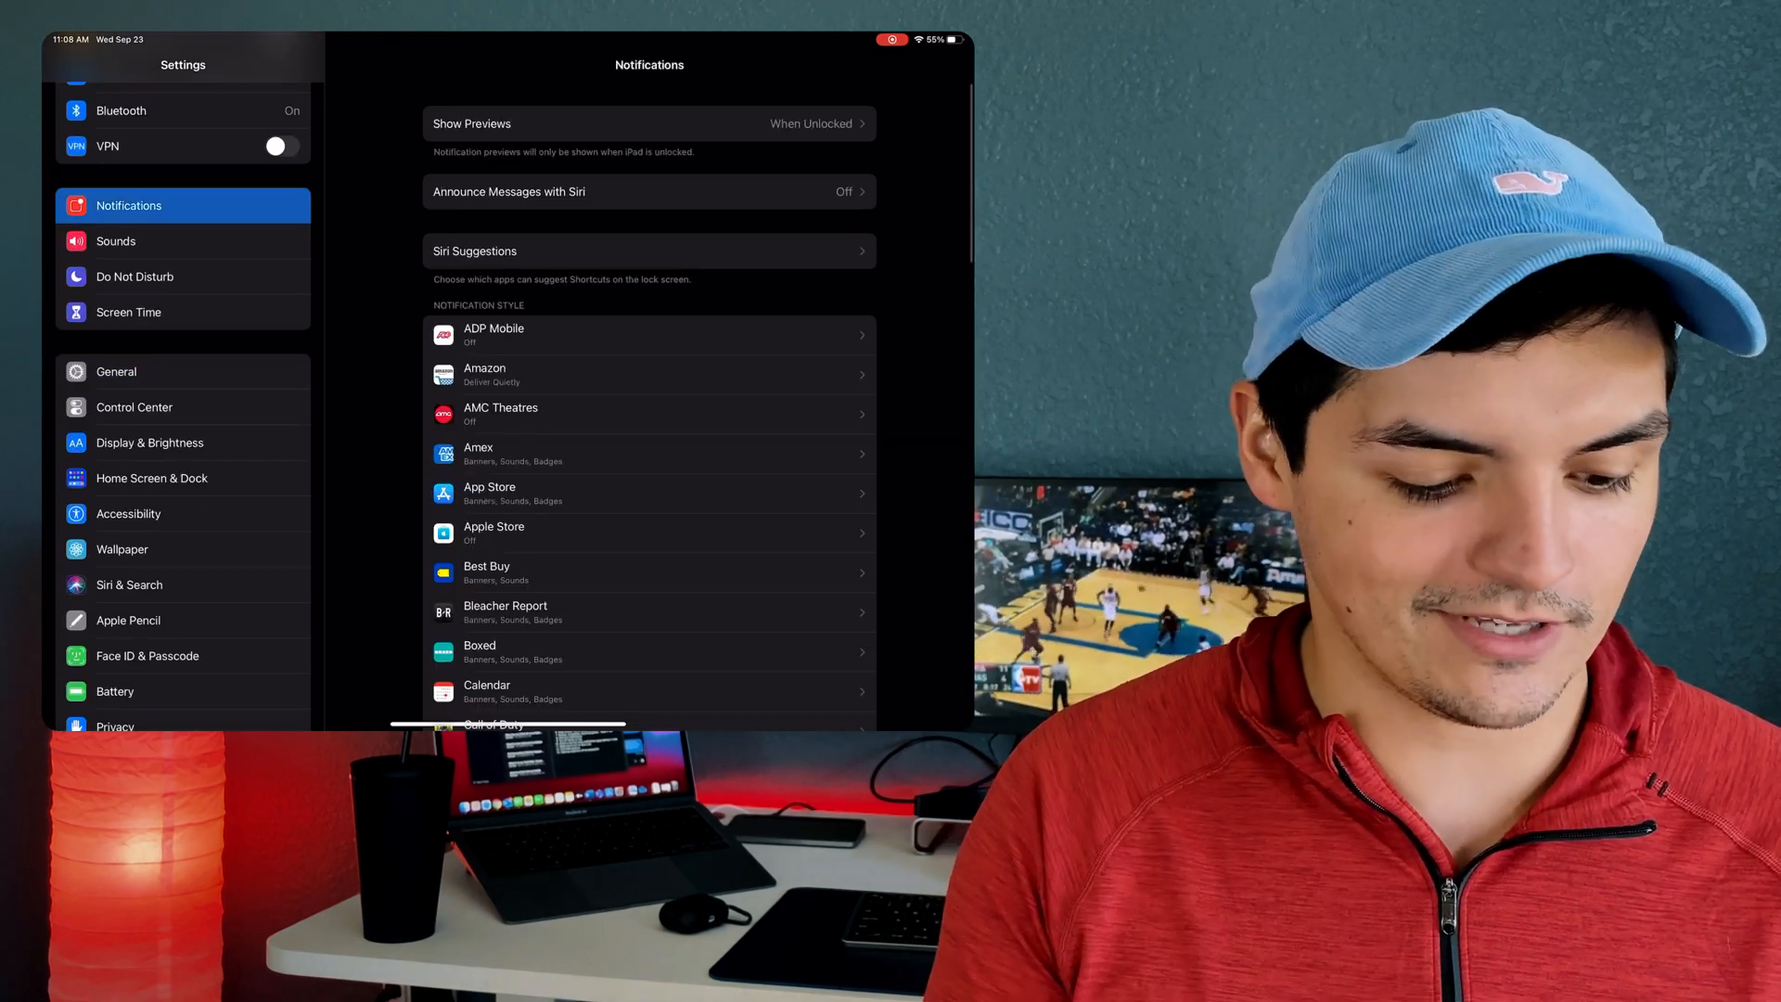
pyautogui.scroll(-3)
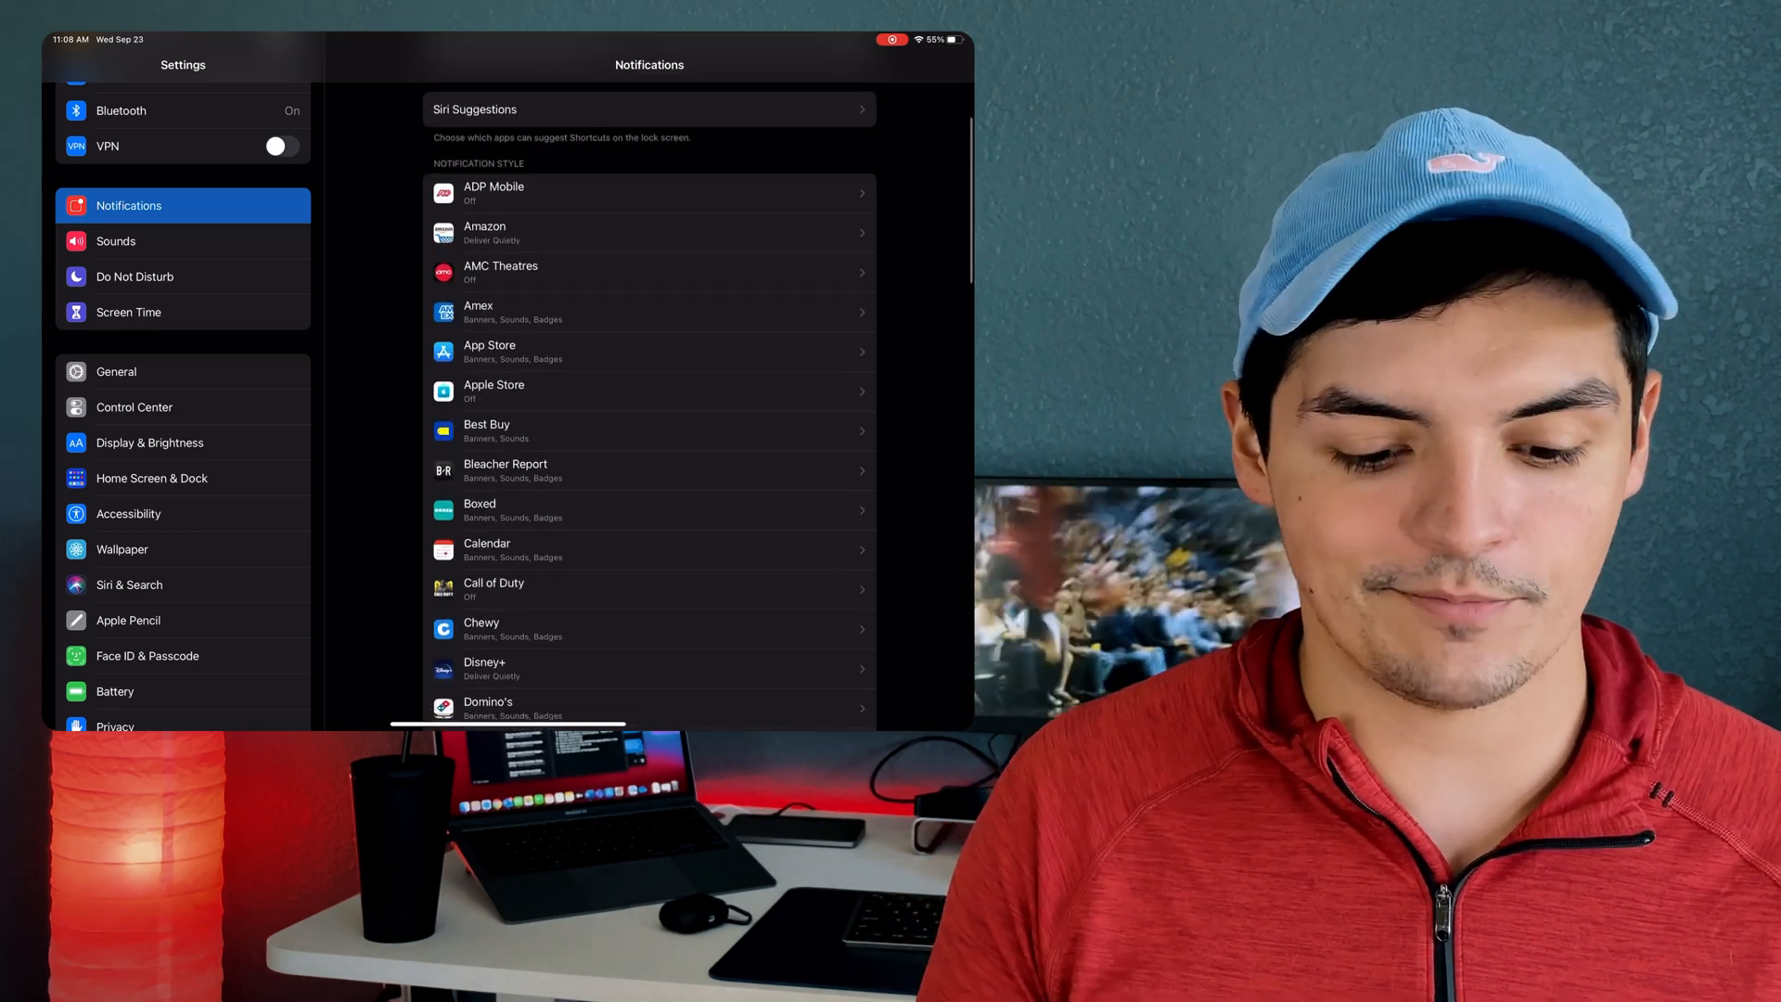
pyautogui.scroll(-3)
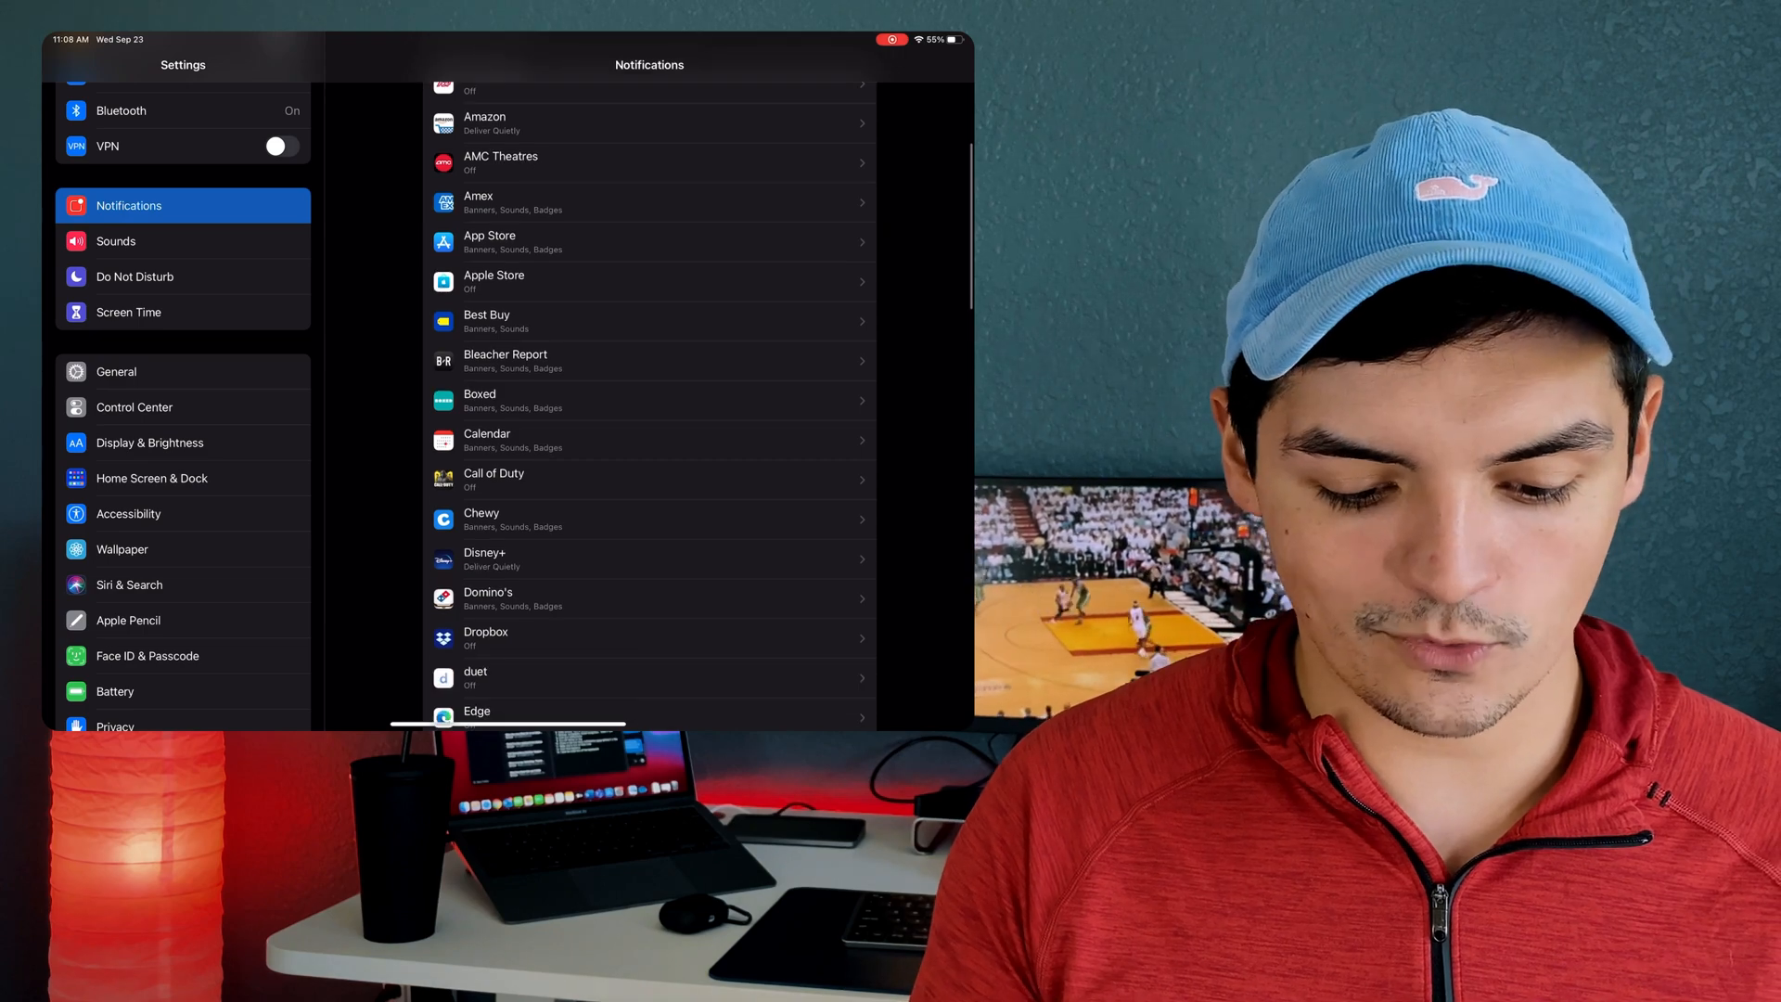
pyautogui.scroll(-3)
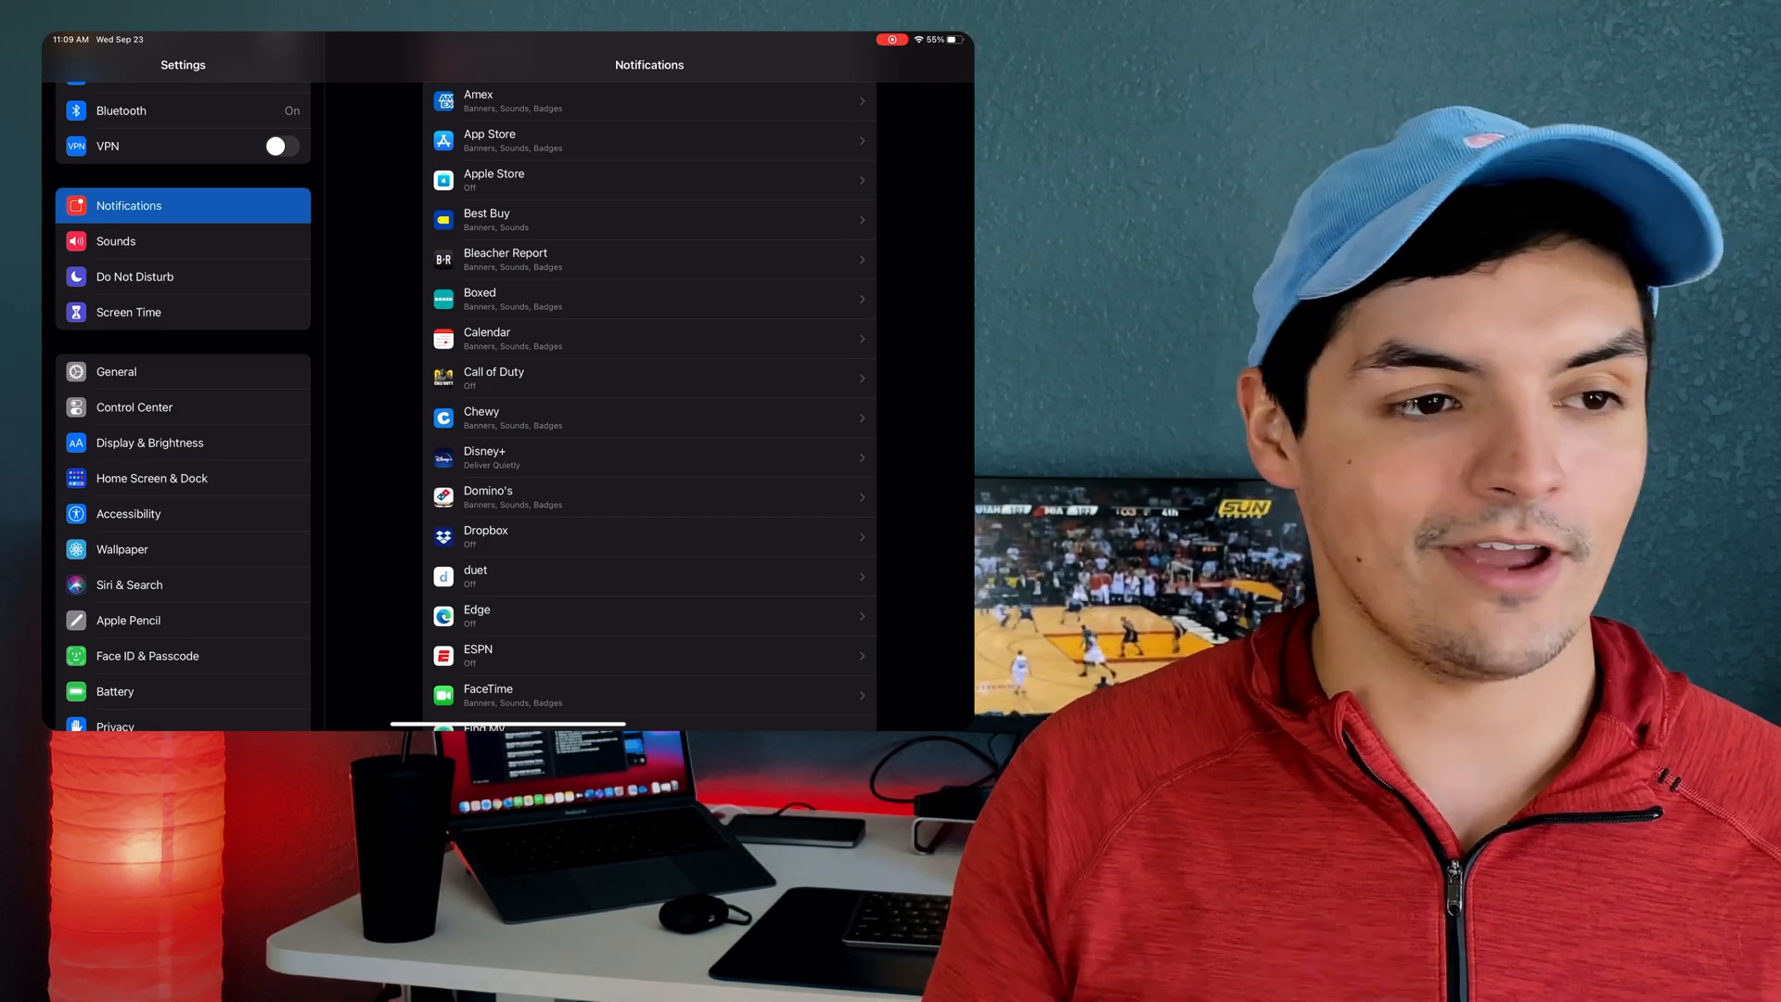
pyautogui.scroll(-3)
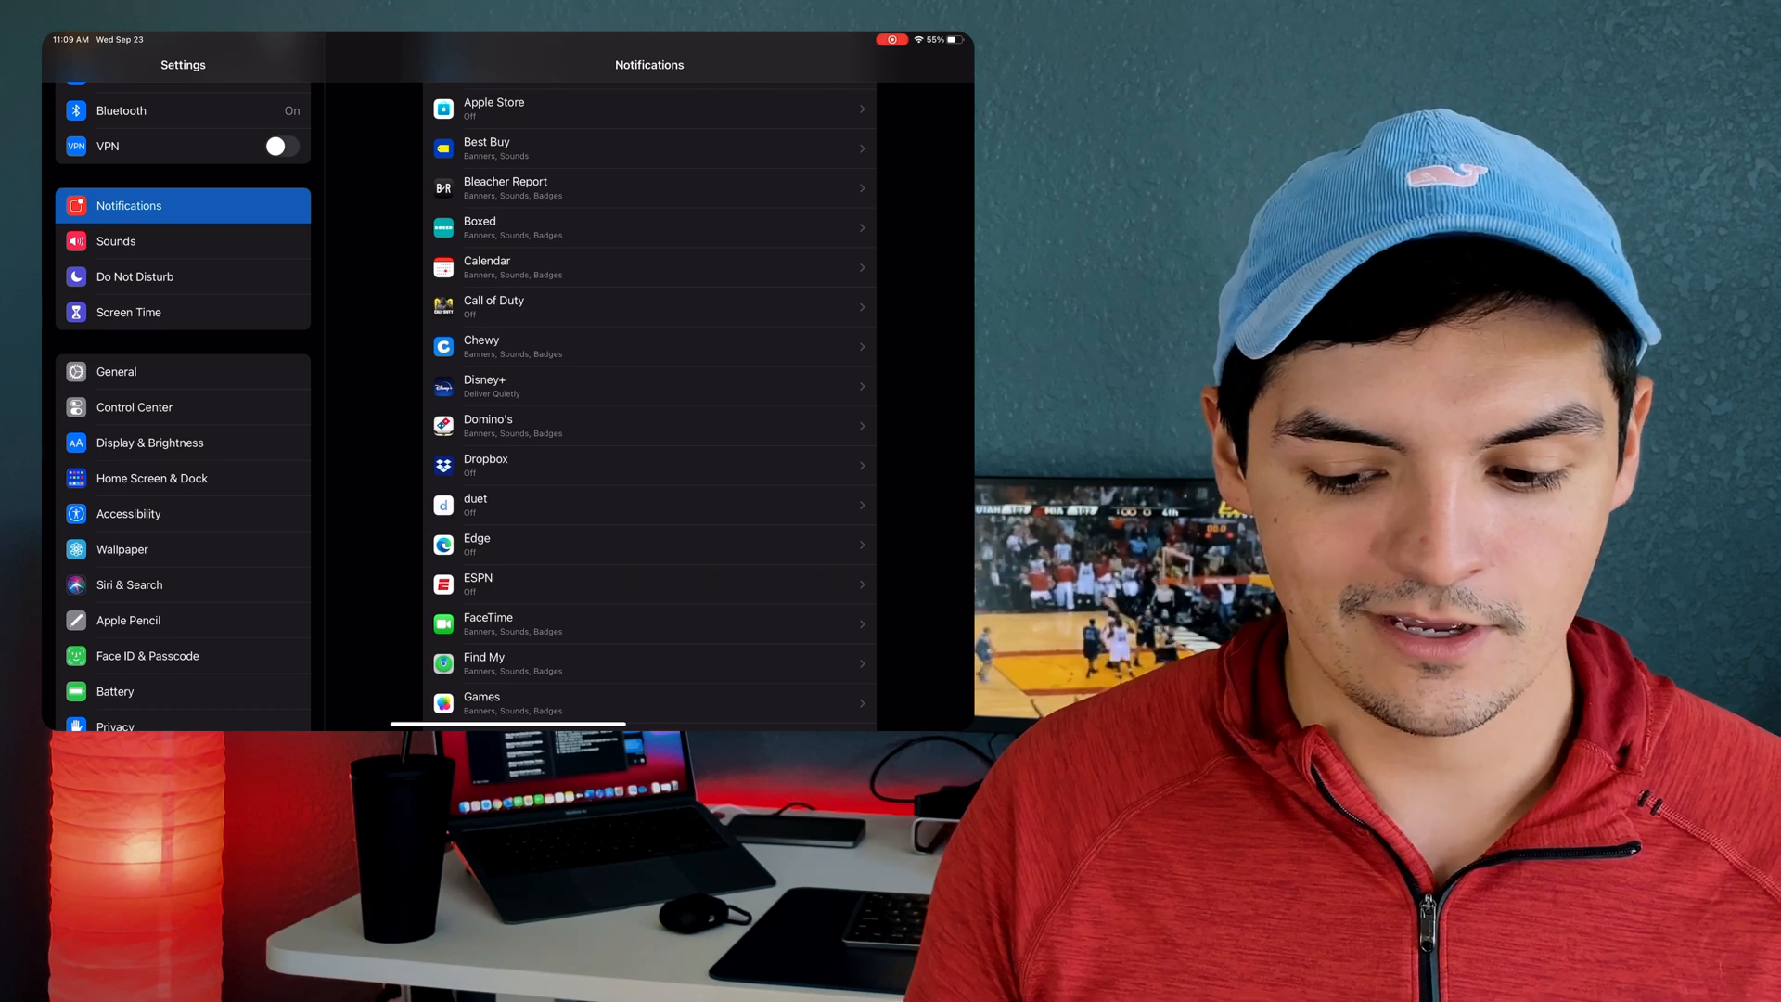
pyautogui.scroll(-3)
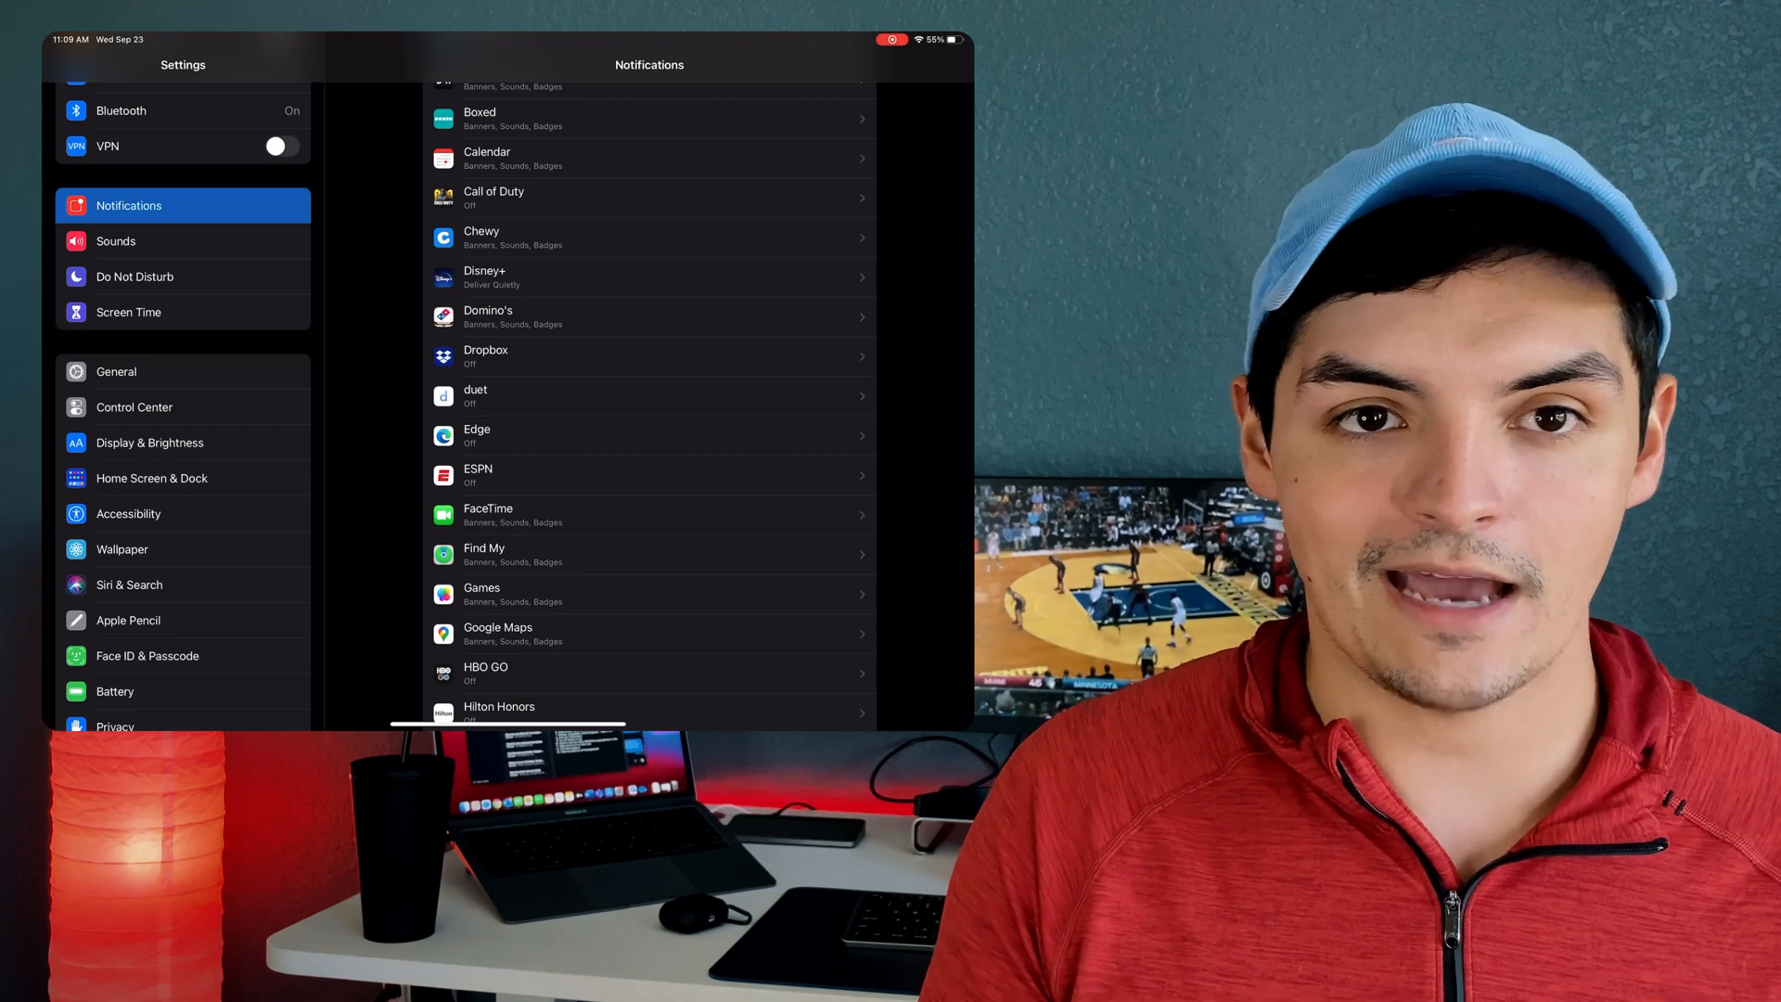
pyautogui.scroll(-3)
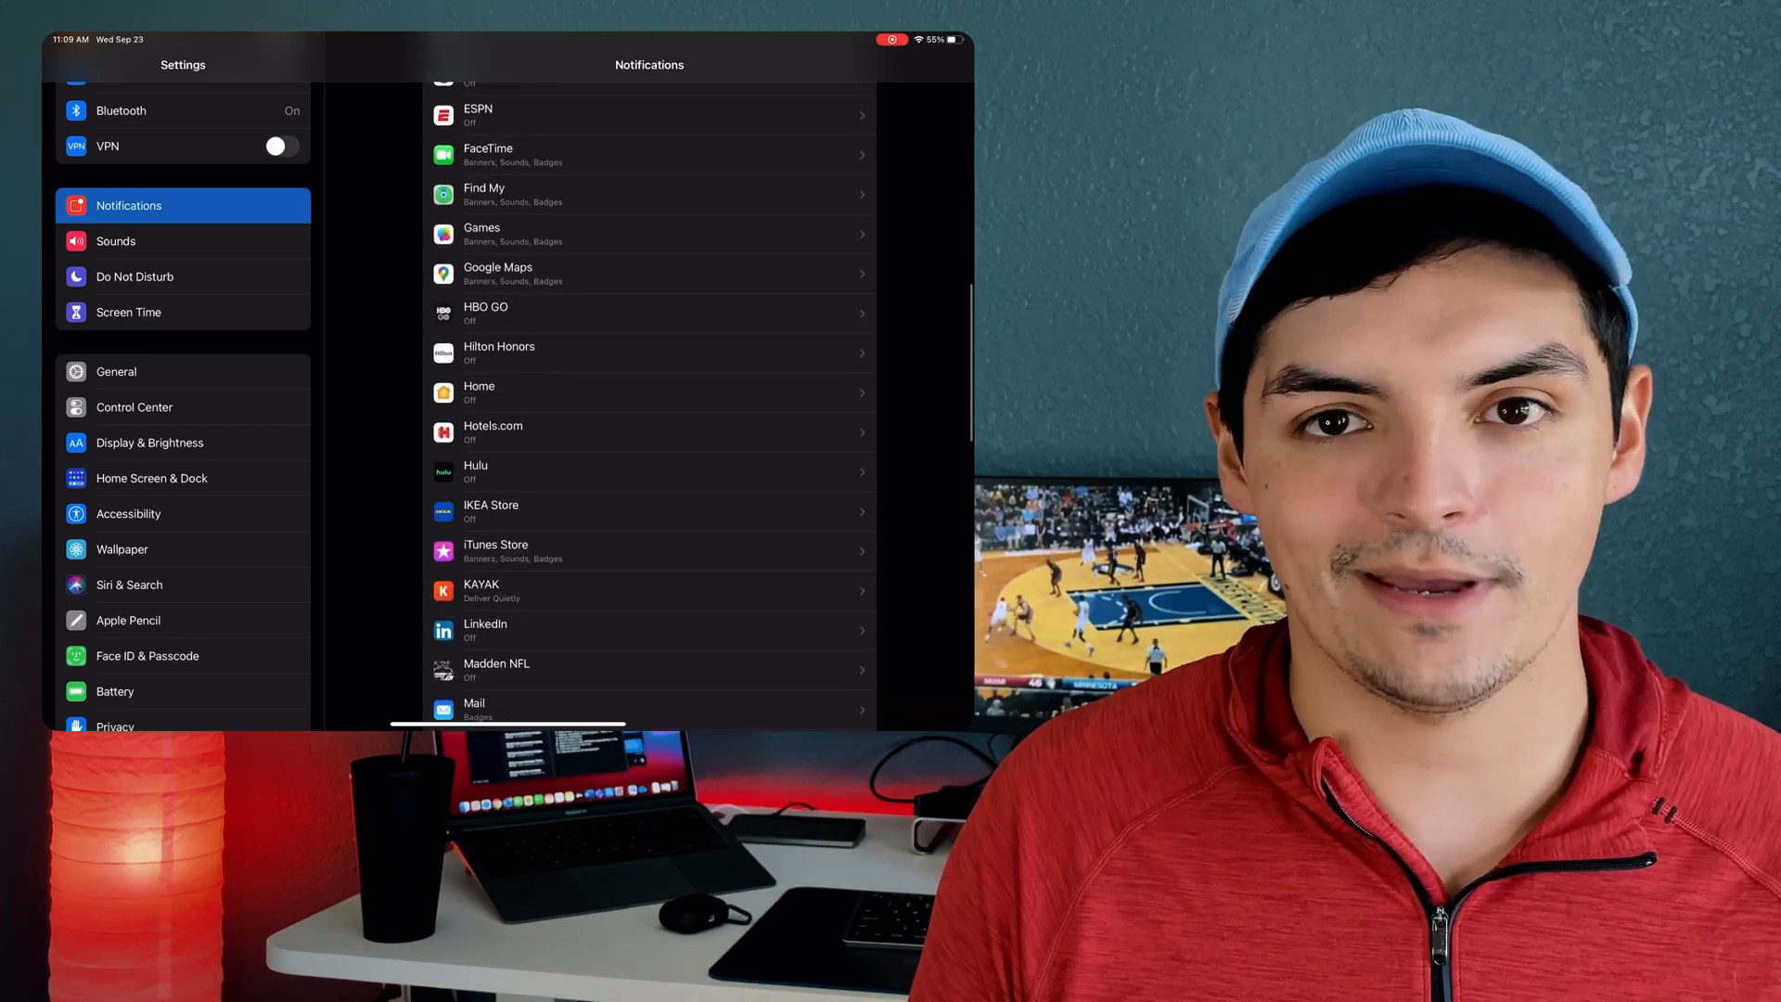
pyautogui.scroll(-3)
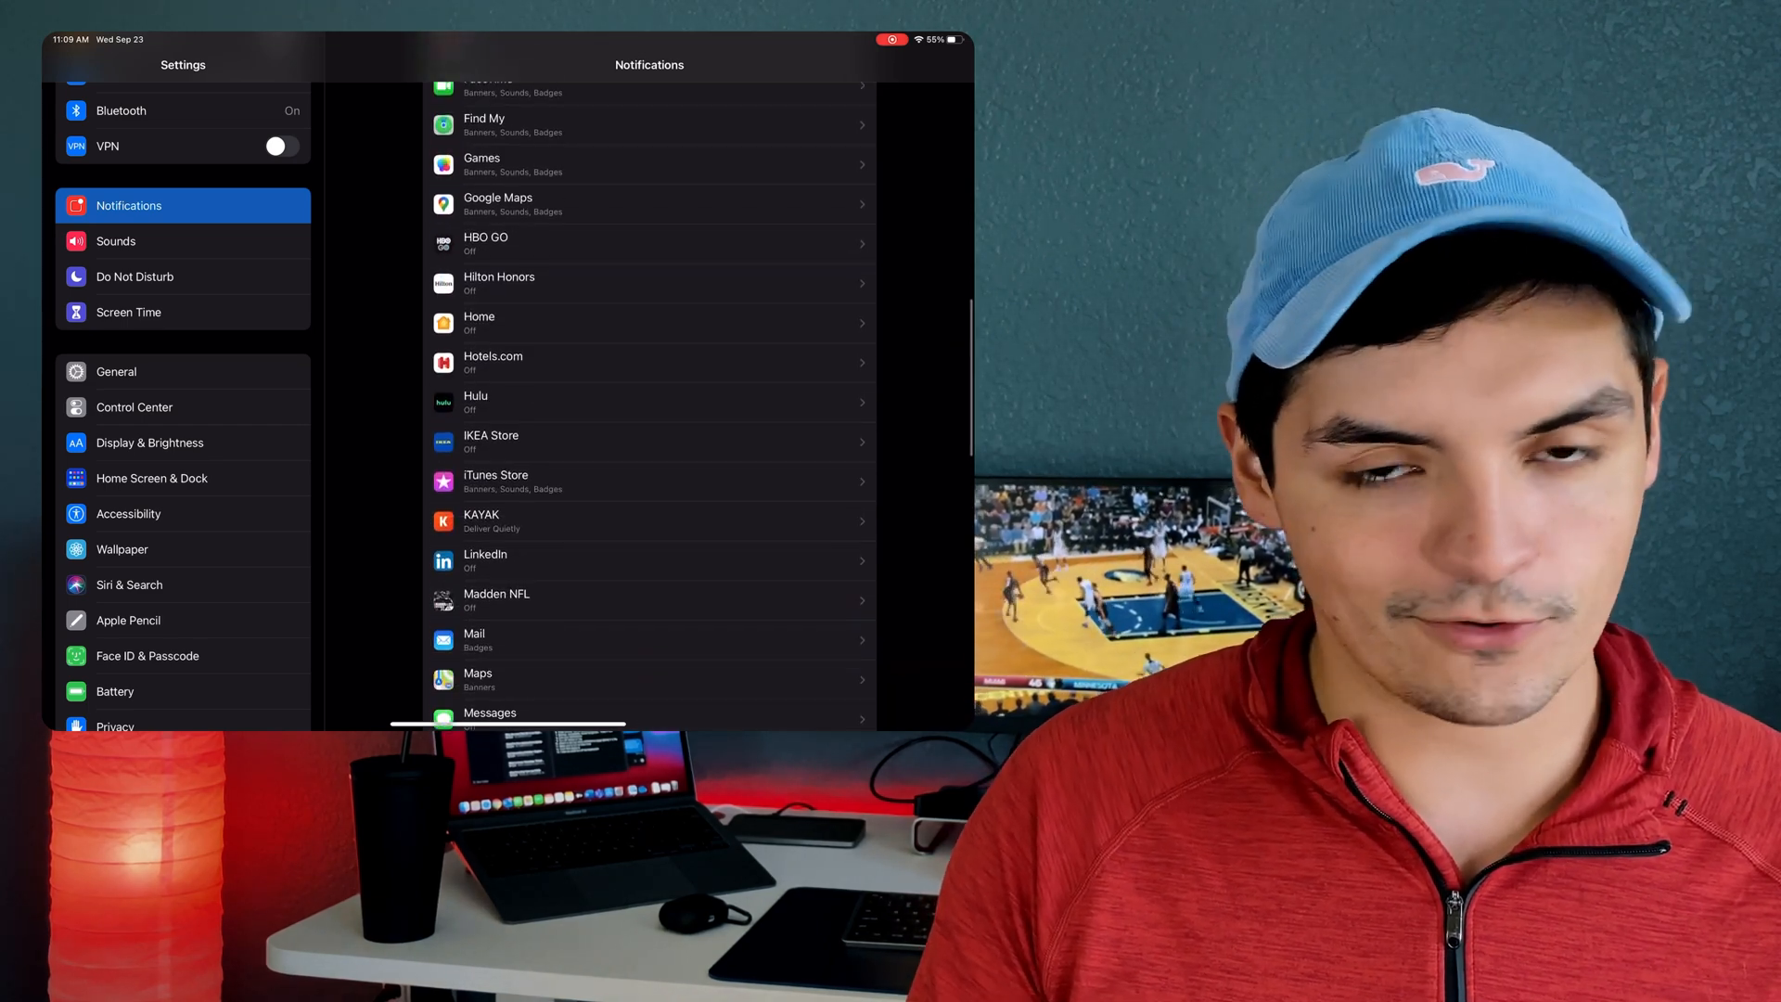
pyautogui.scroll(-3)
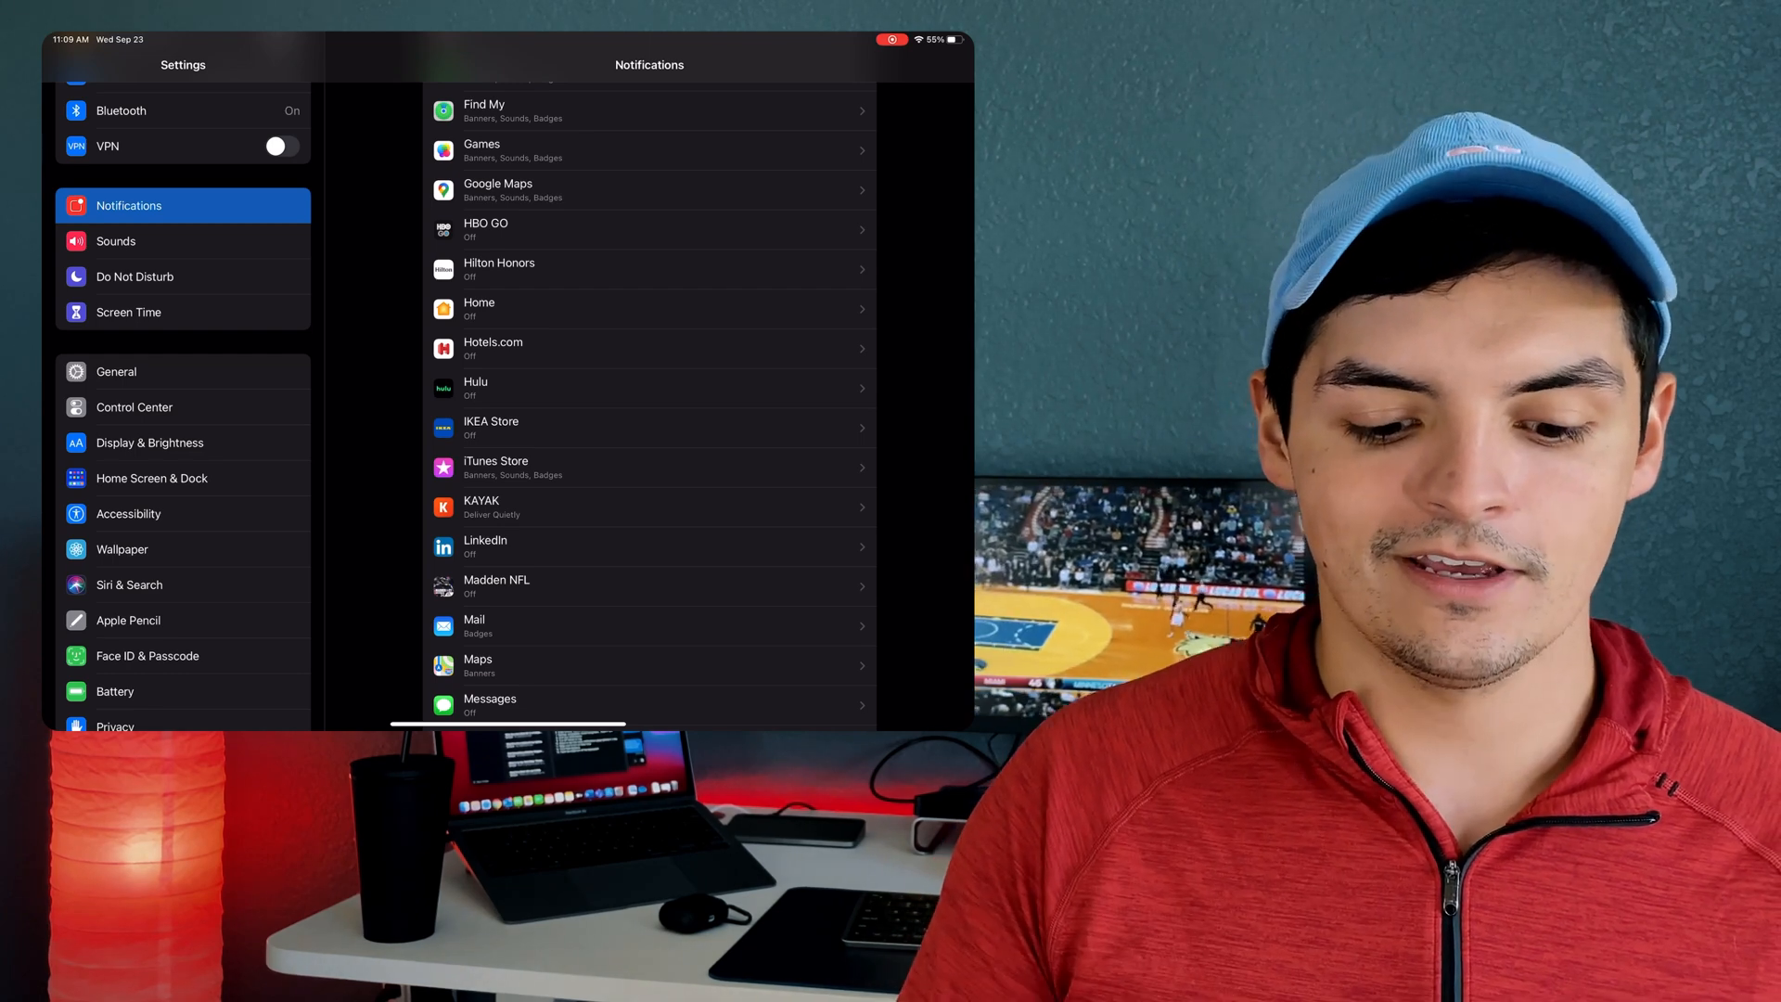
pyautogui.scroll(-3)
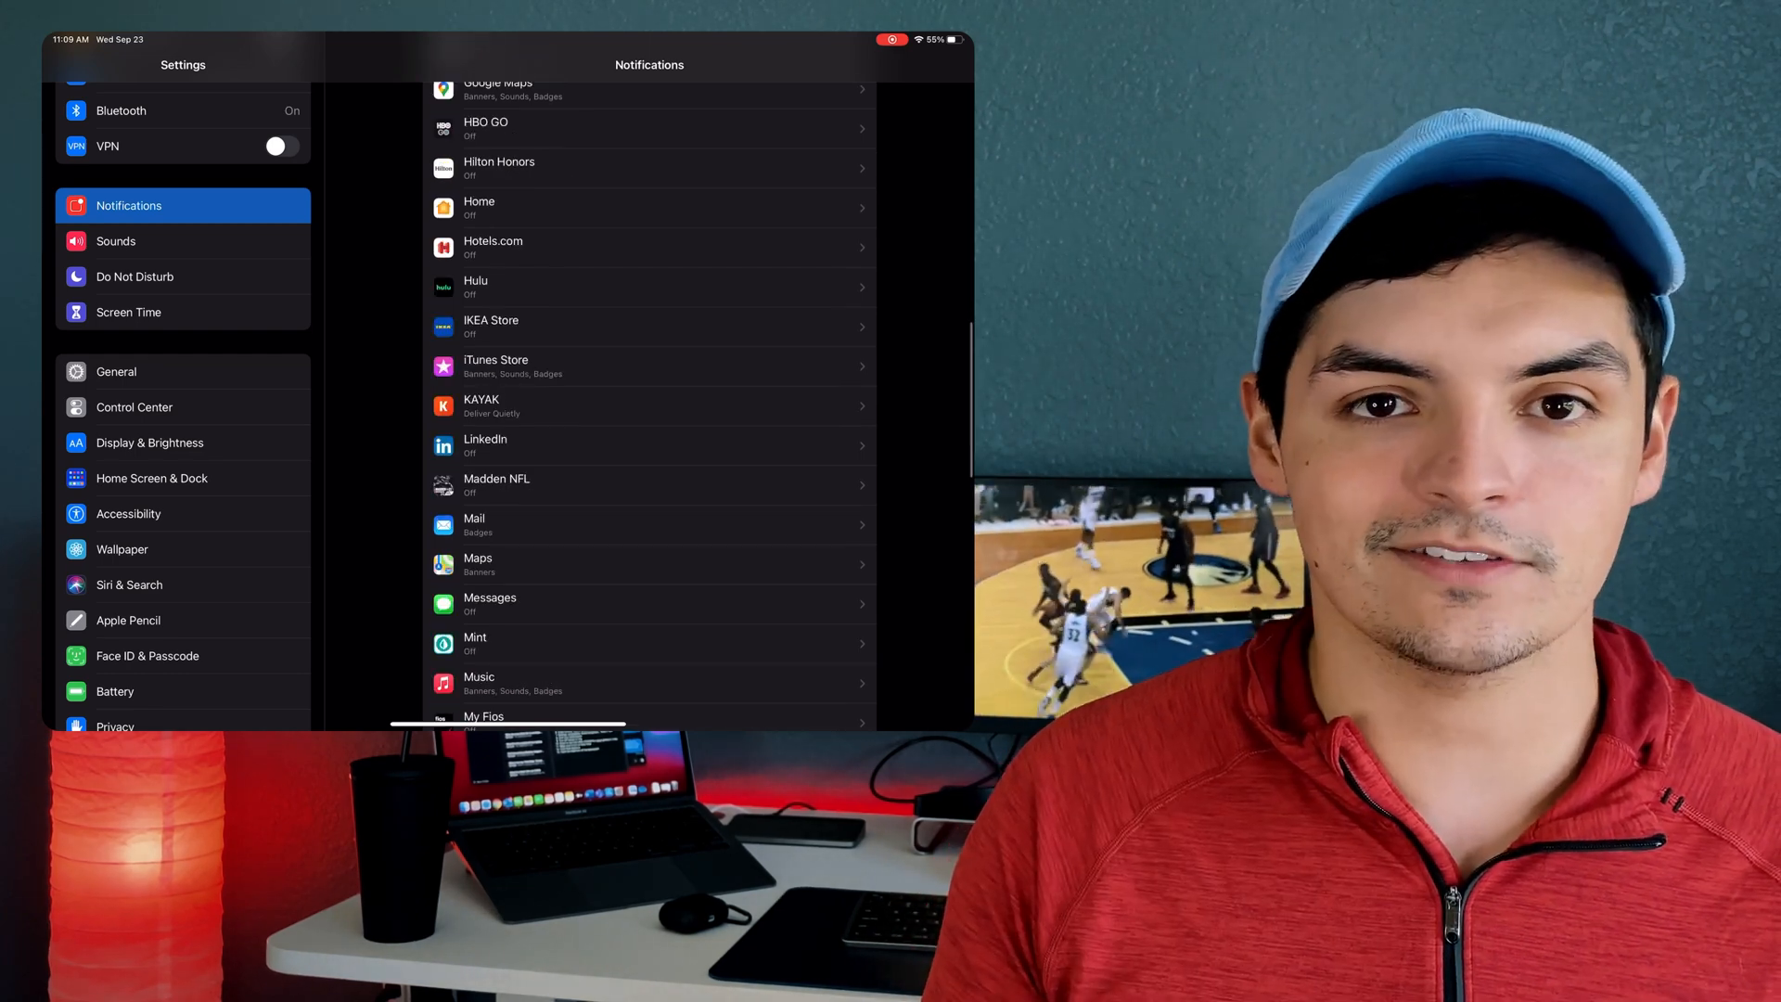
pyautogui.scroll(-3)
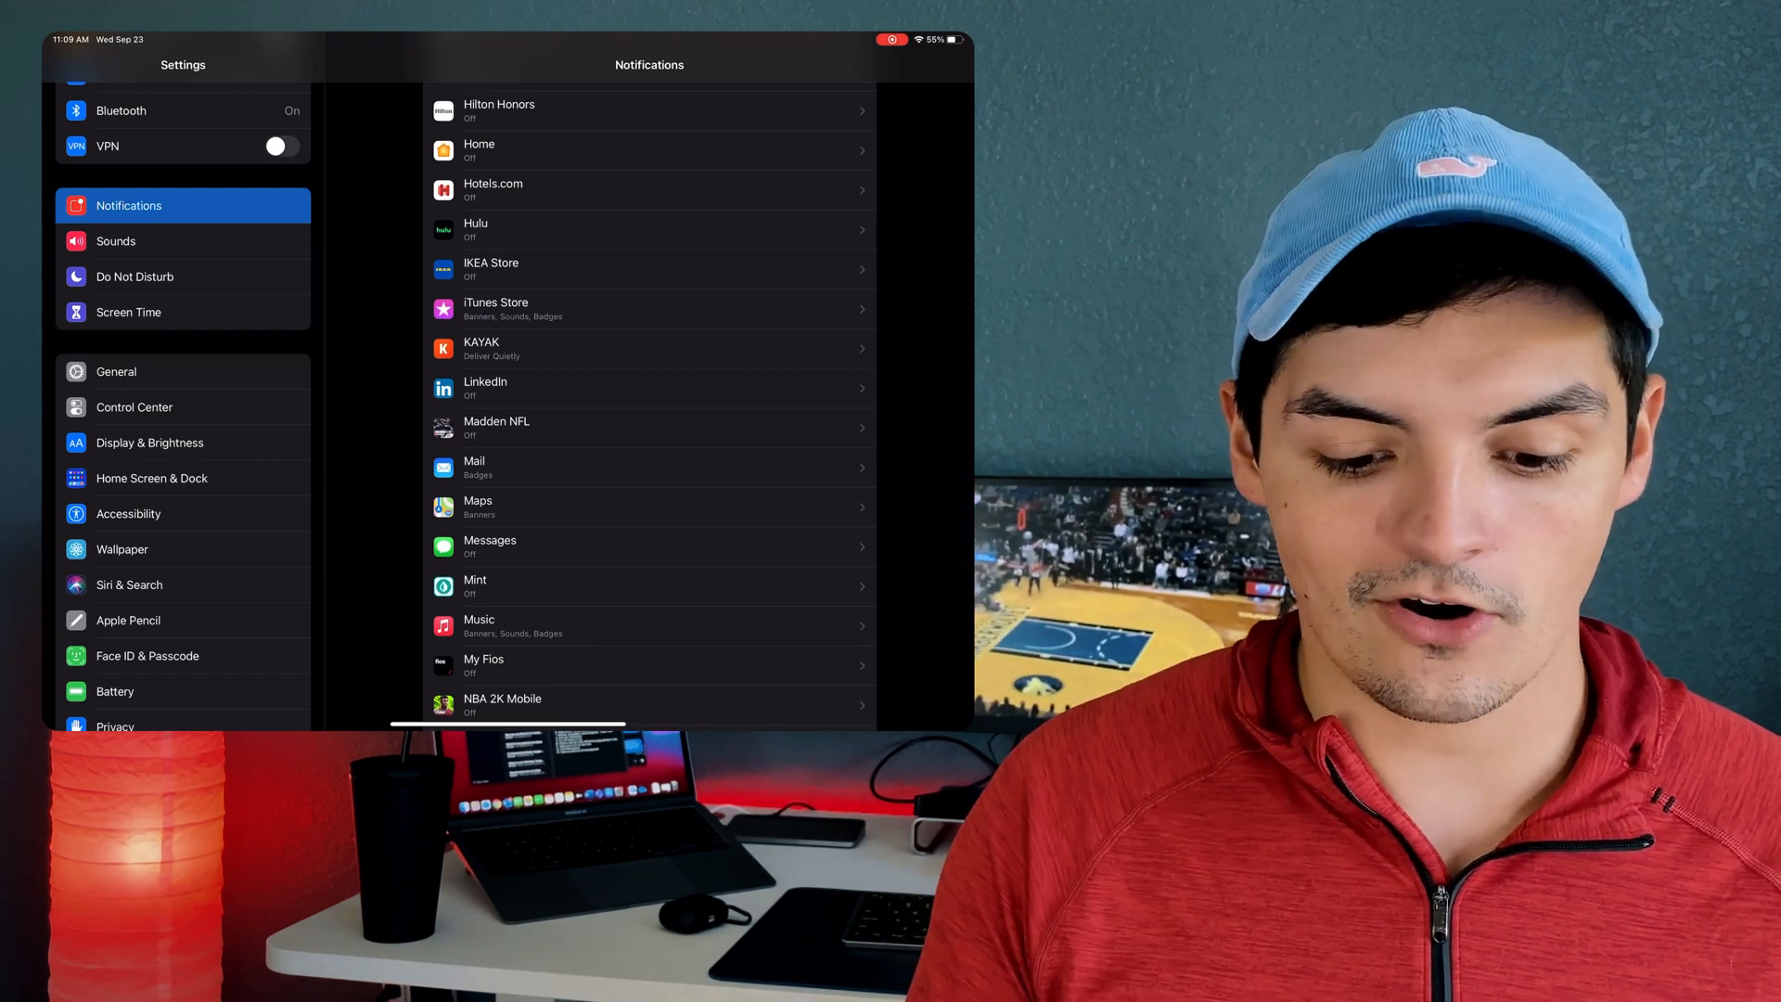
pyautogui.scroll(-3)
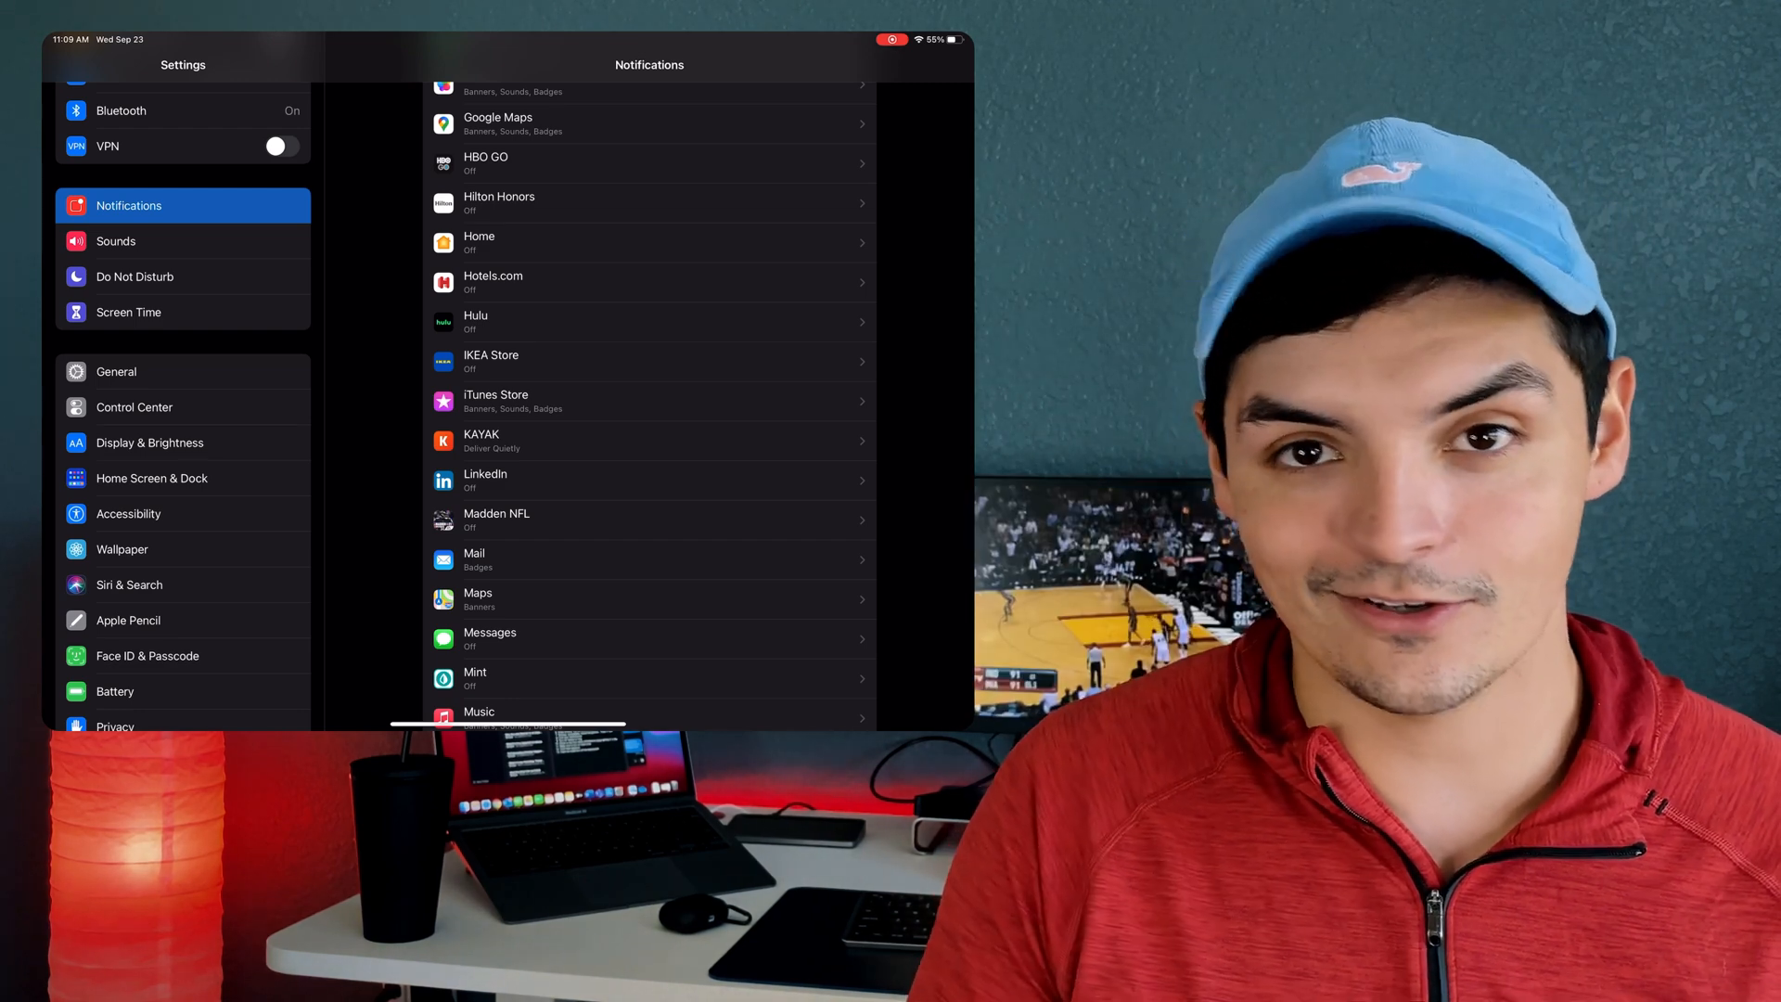
pyautogui.scroll(-3)
pyautogui.write('sh')
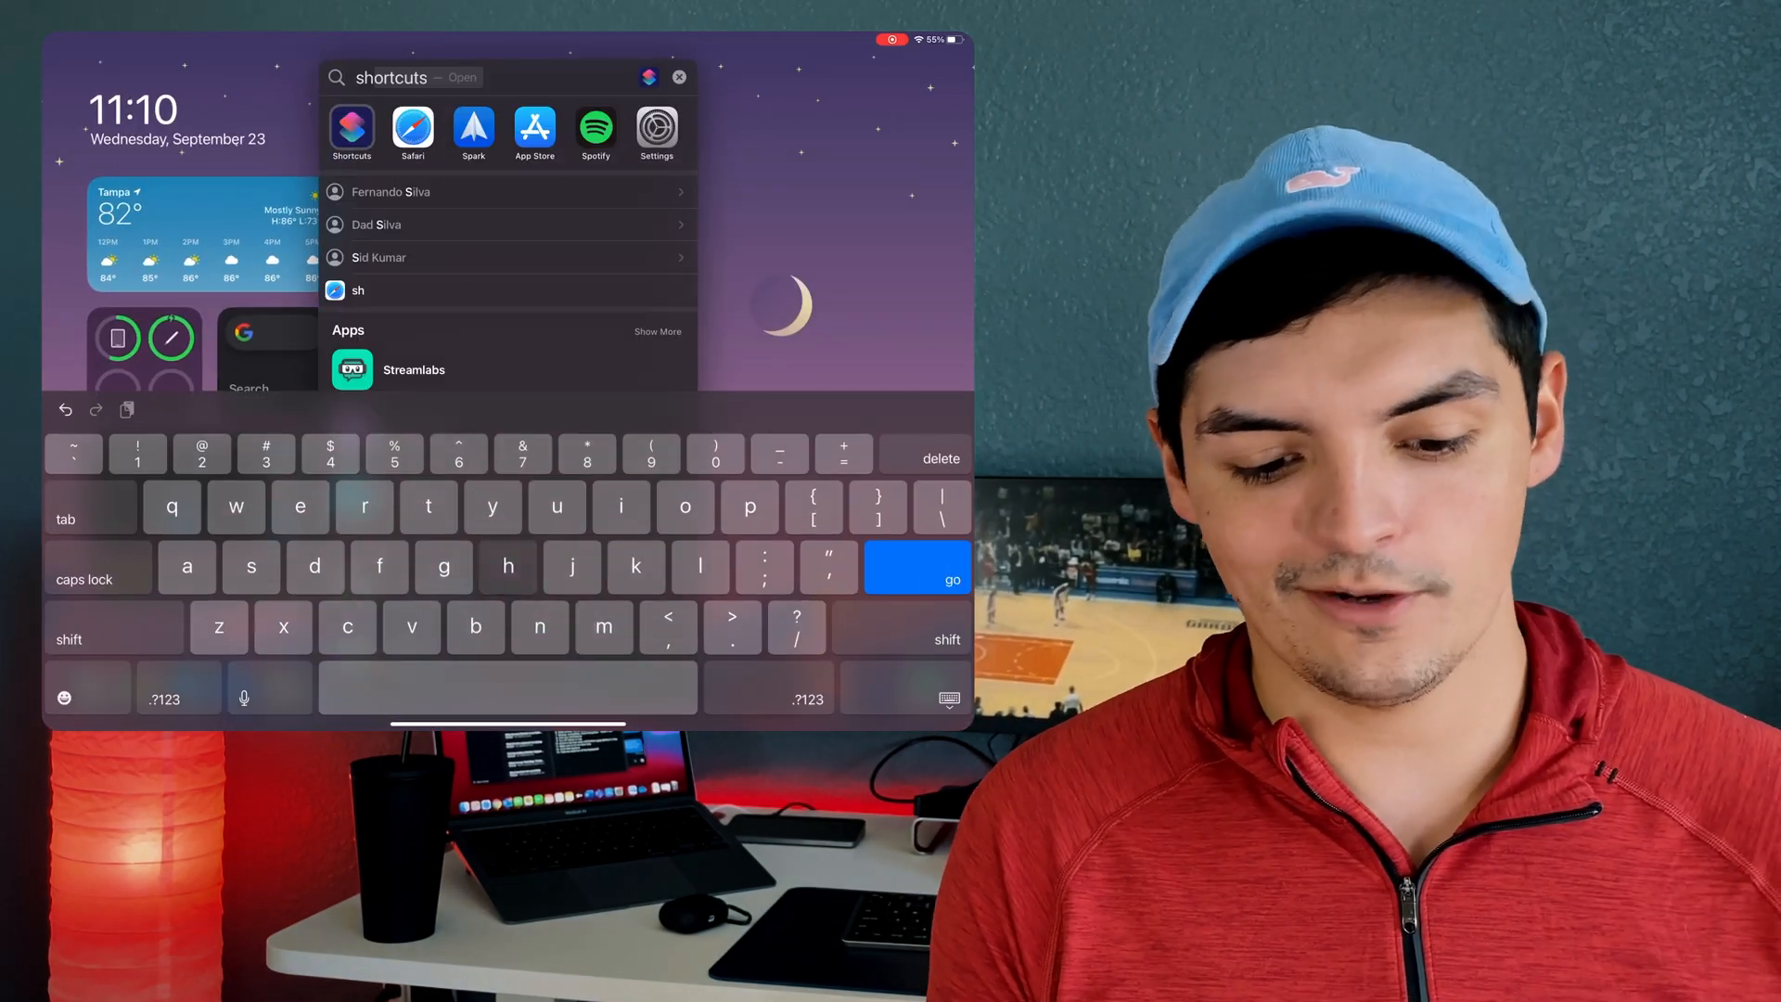
# Launch Shortcuts and review the enabled below-50% battery Low Power Mode automation.
pyautogui.click(351, 125)
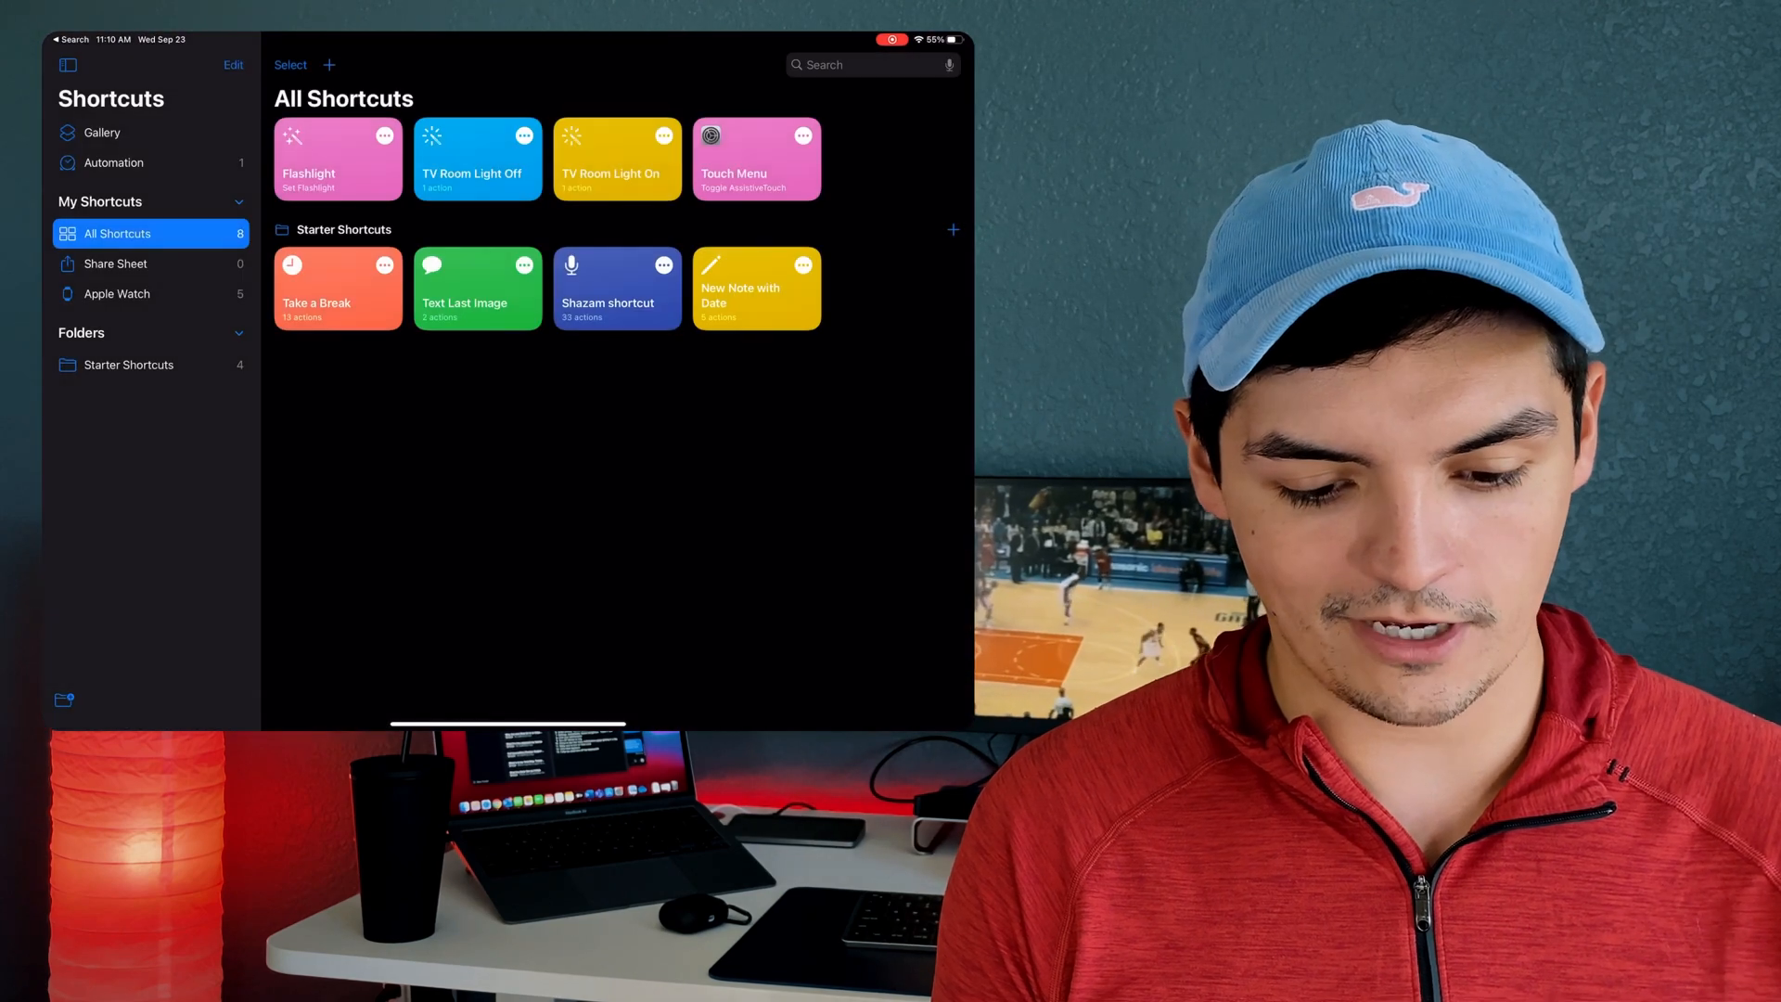
pyautogui.click(114, 162)
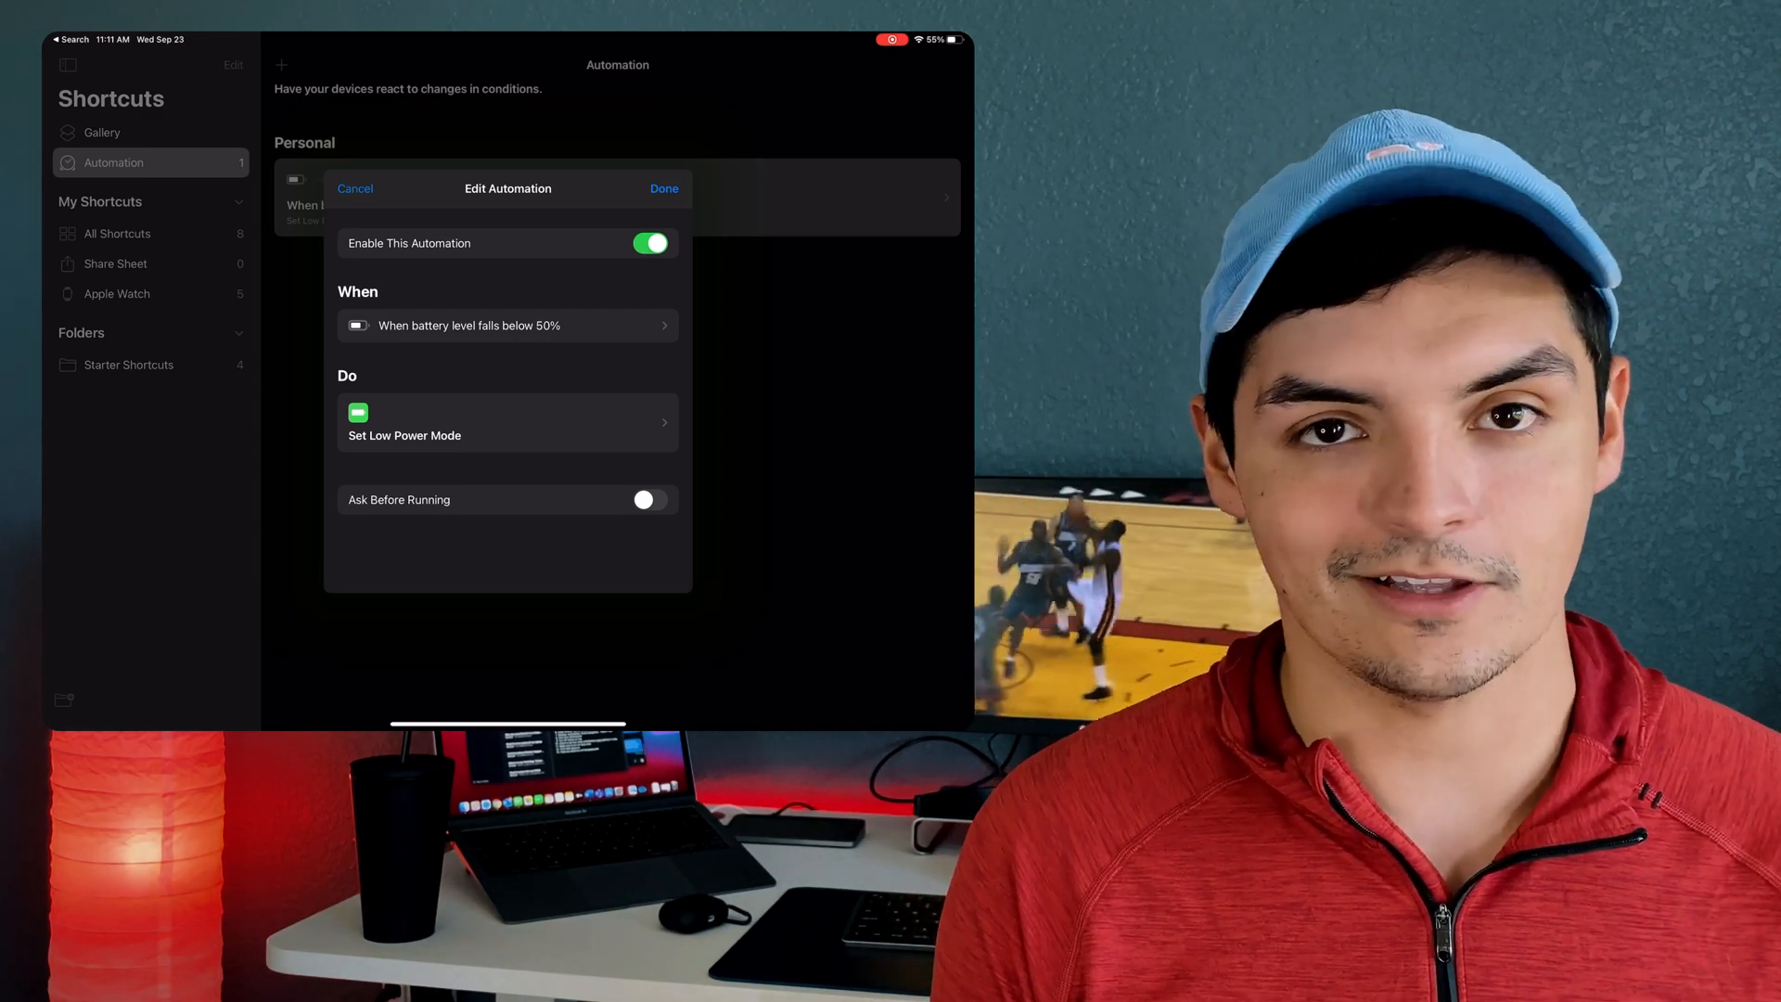
pyautogui.click(663, 189)
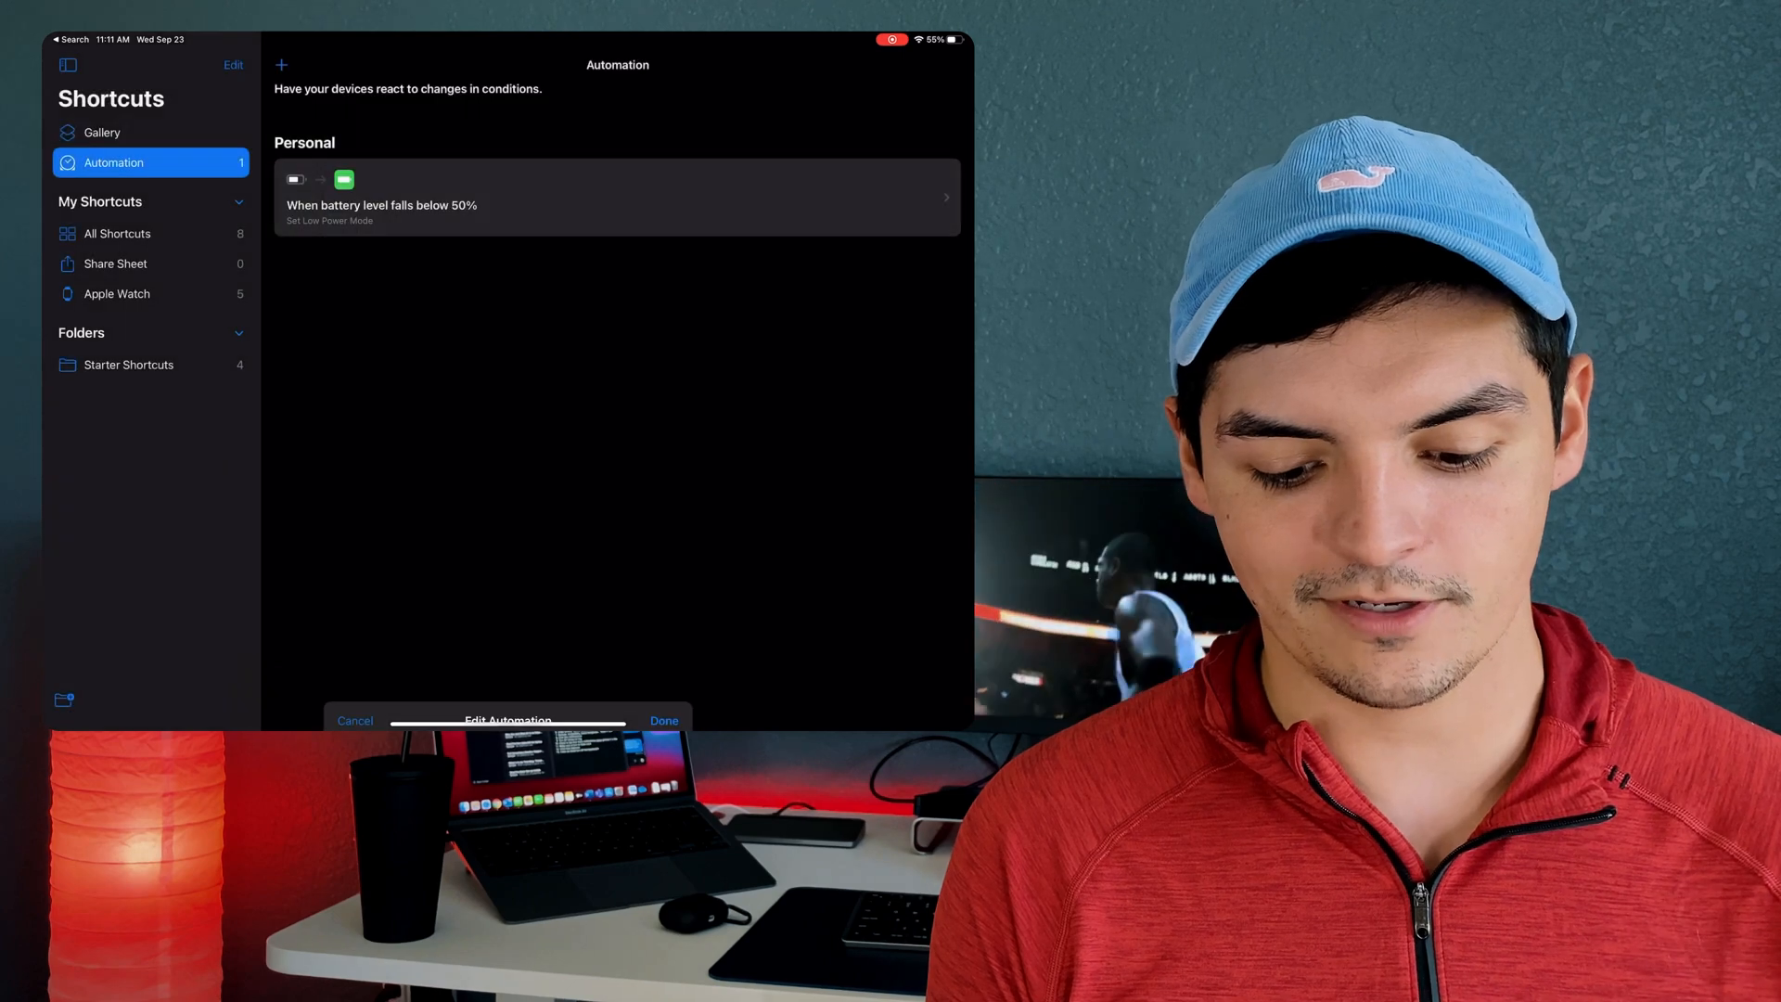
# Start a new automation triggered when battery level falls below 50%.
pyautogui.click(281, 64)
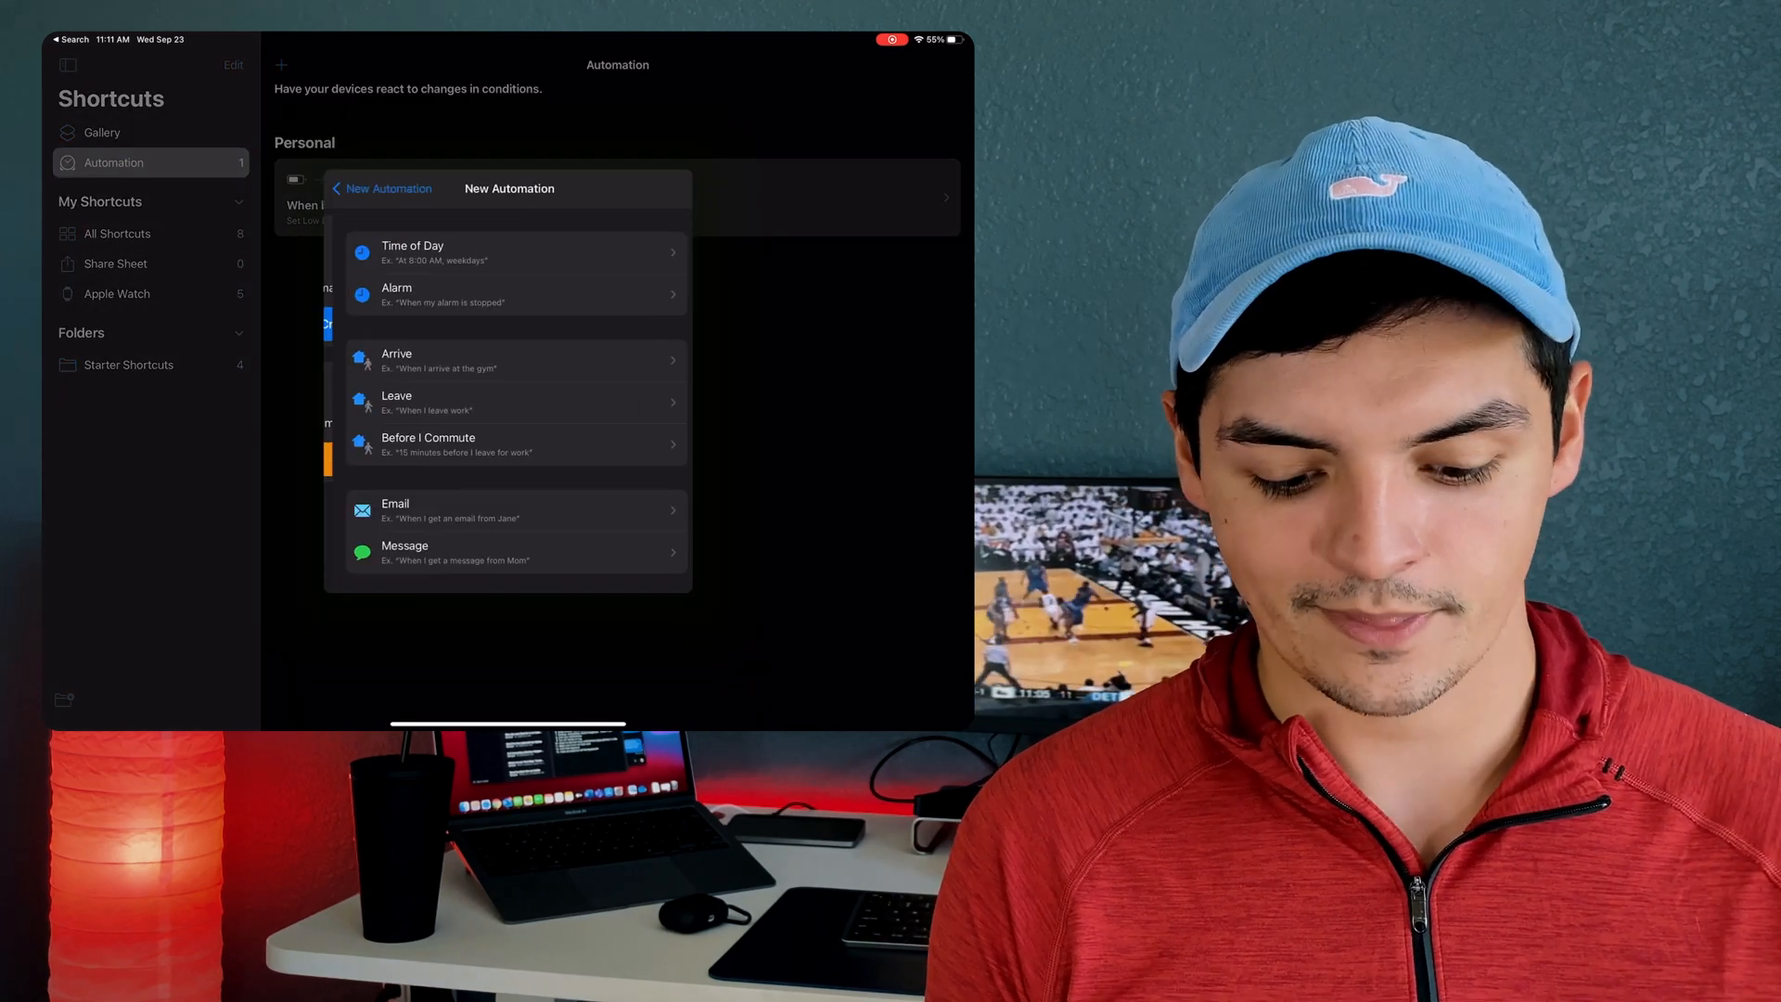
pyautogui.scroll(-3)
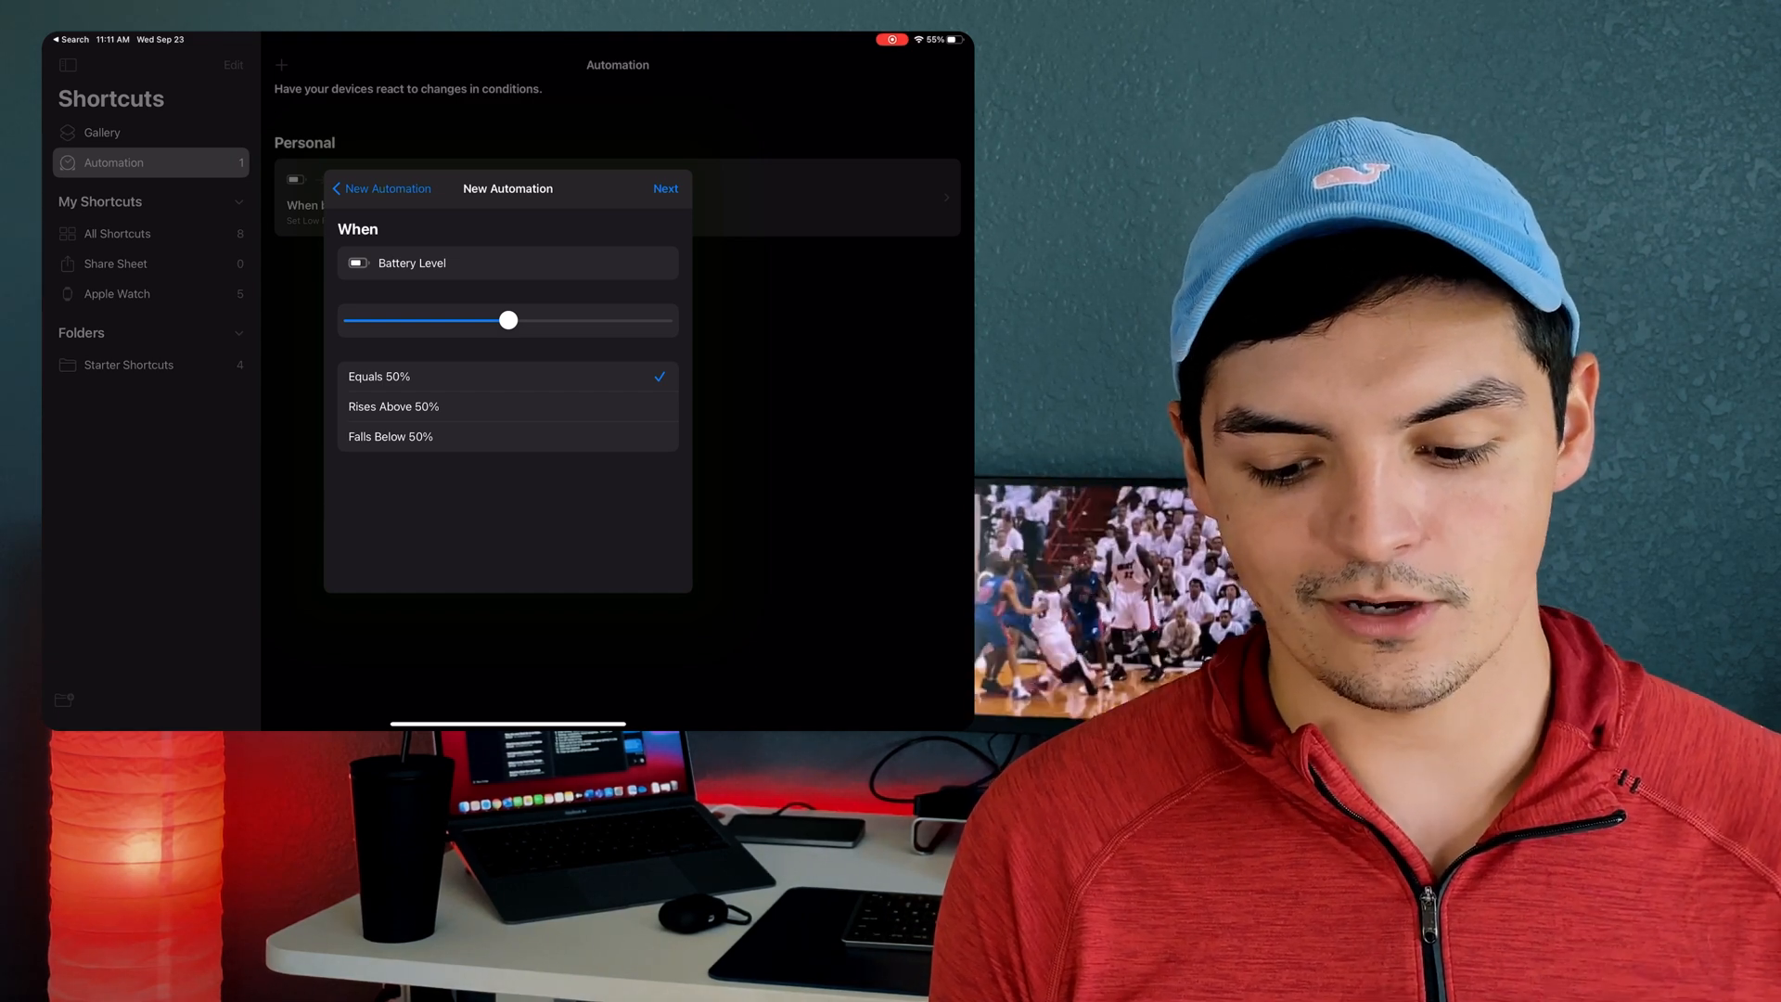
pyautogui.click(390, 435)
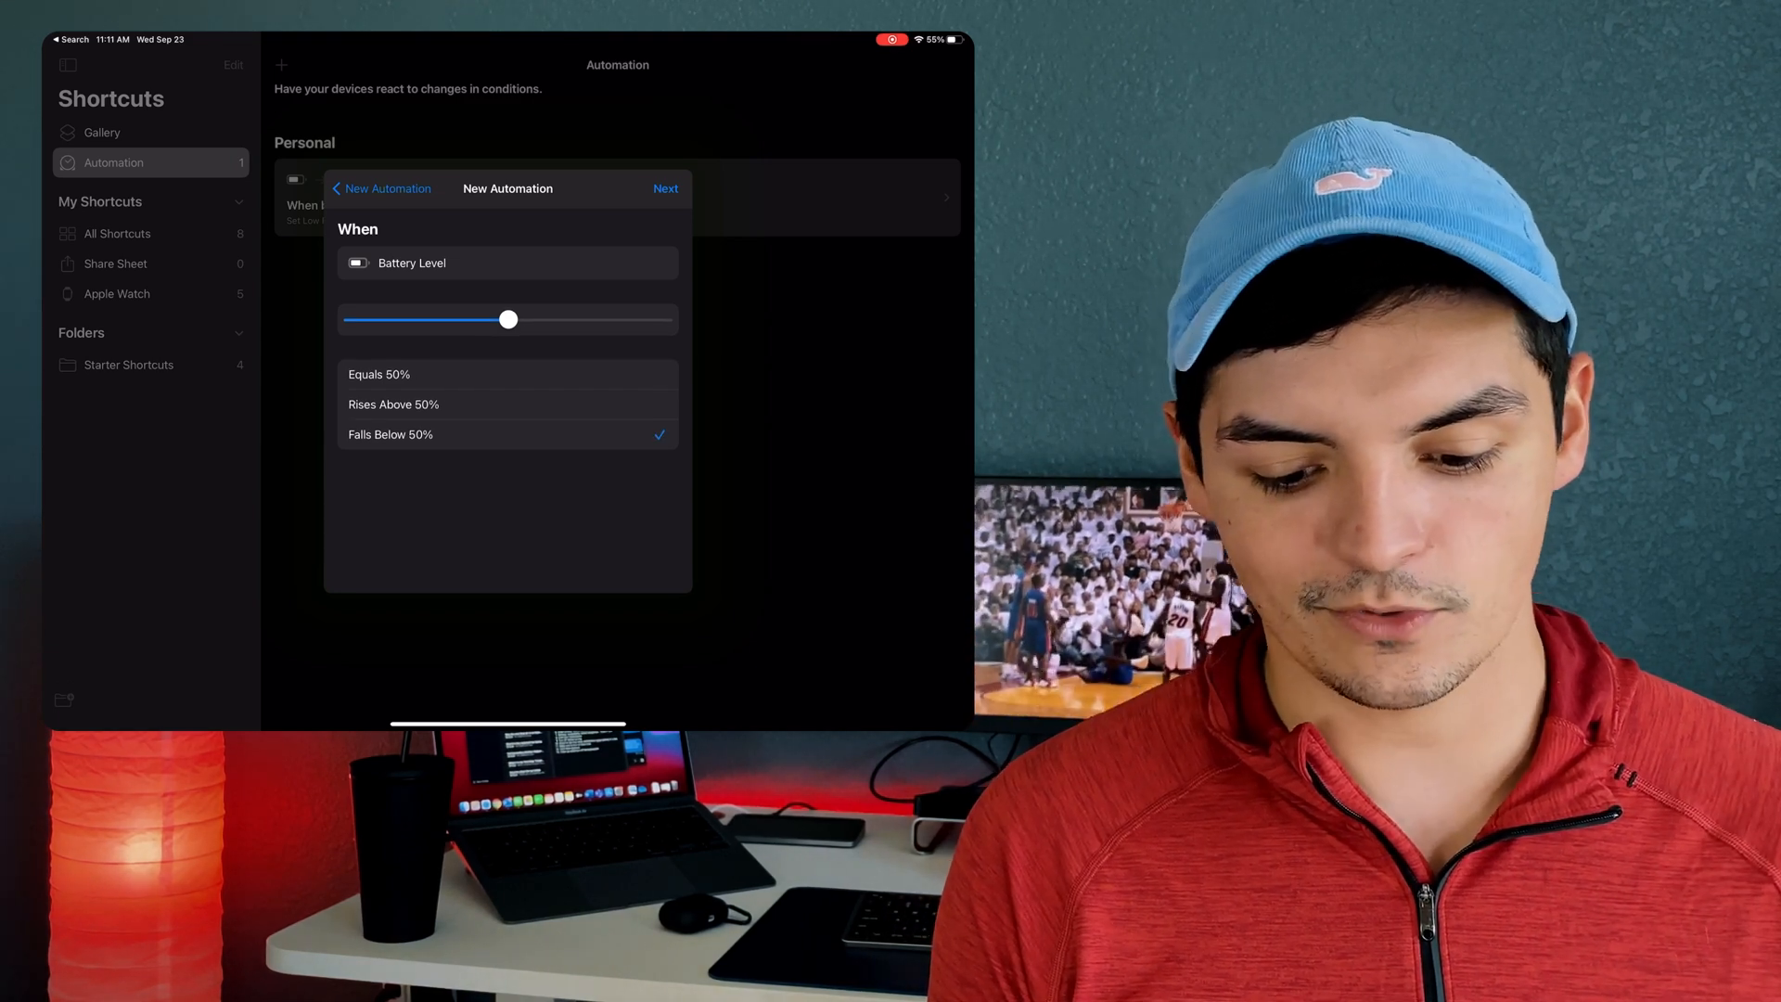
pyautogui.click(665, 188)
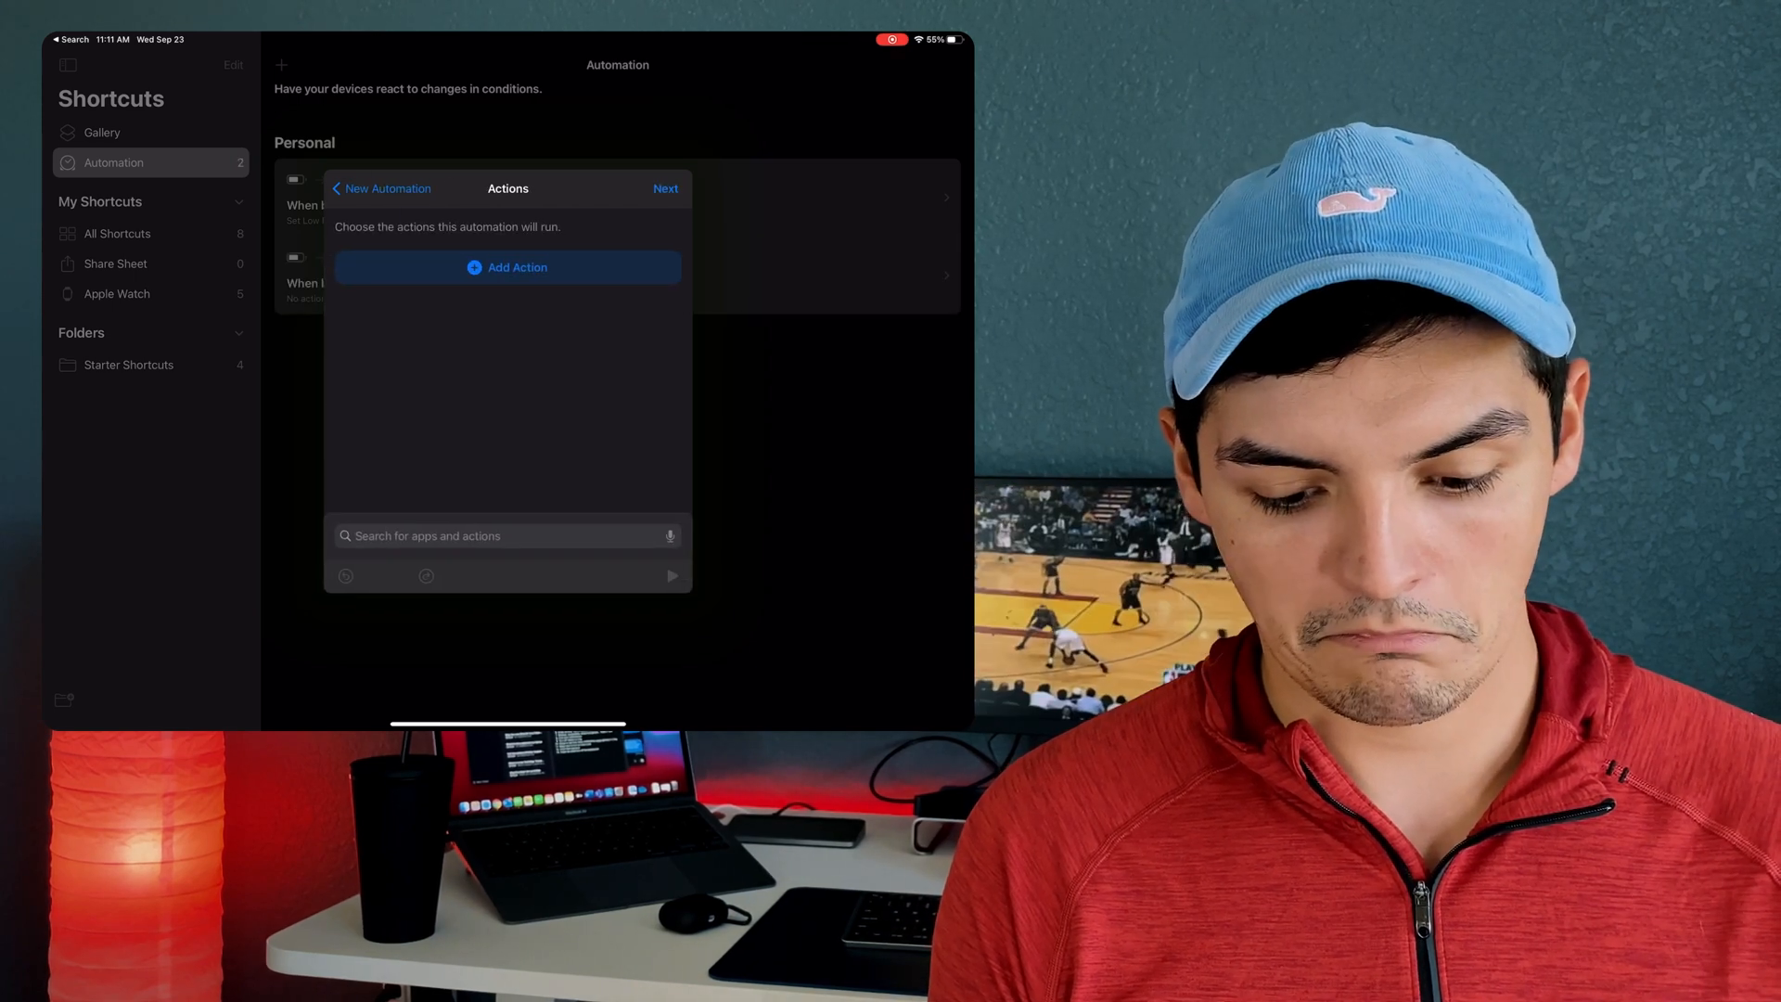
# Search 'Low' and add the Set Low Power Mode action.
pyautogui.click(508, 267)
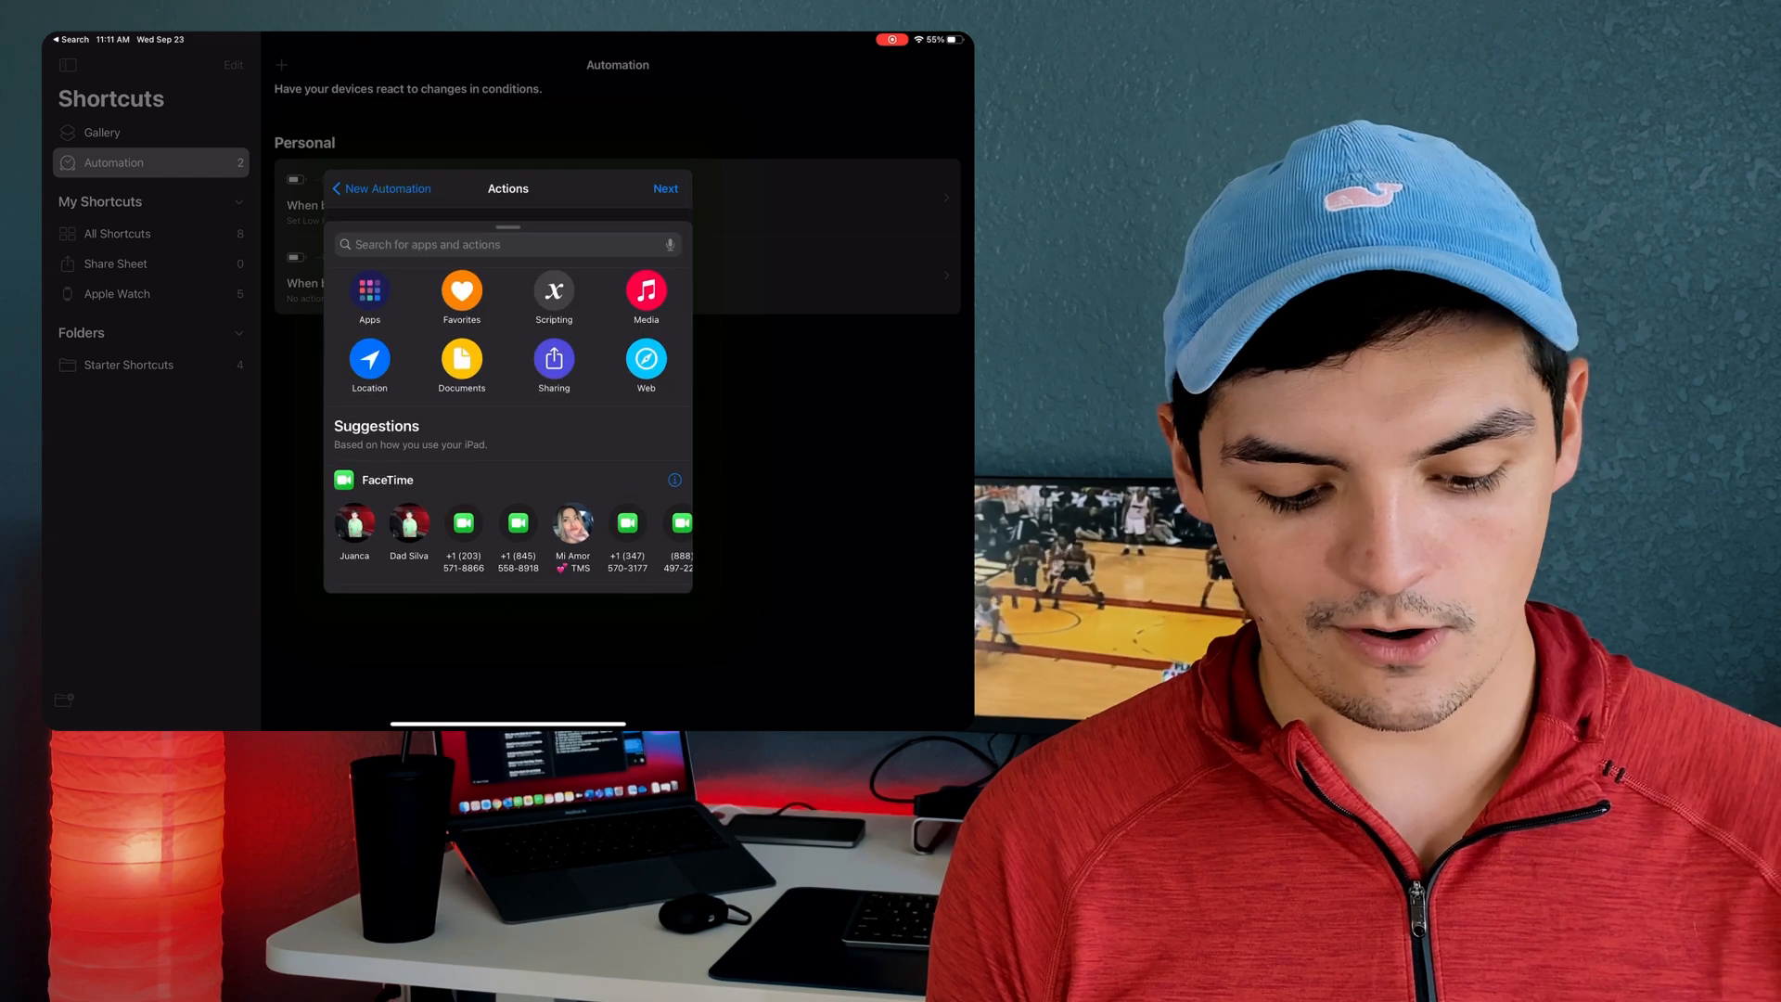
pyautogui.write('Low')
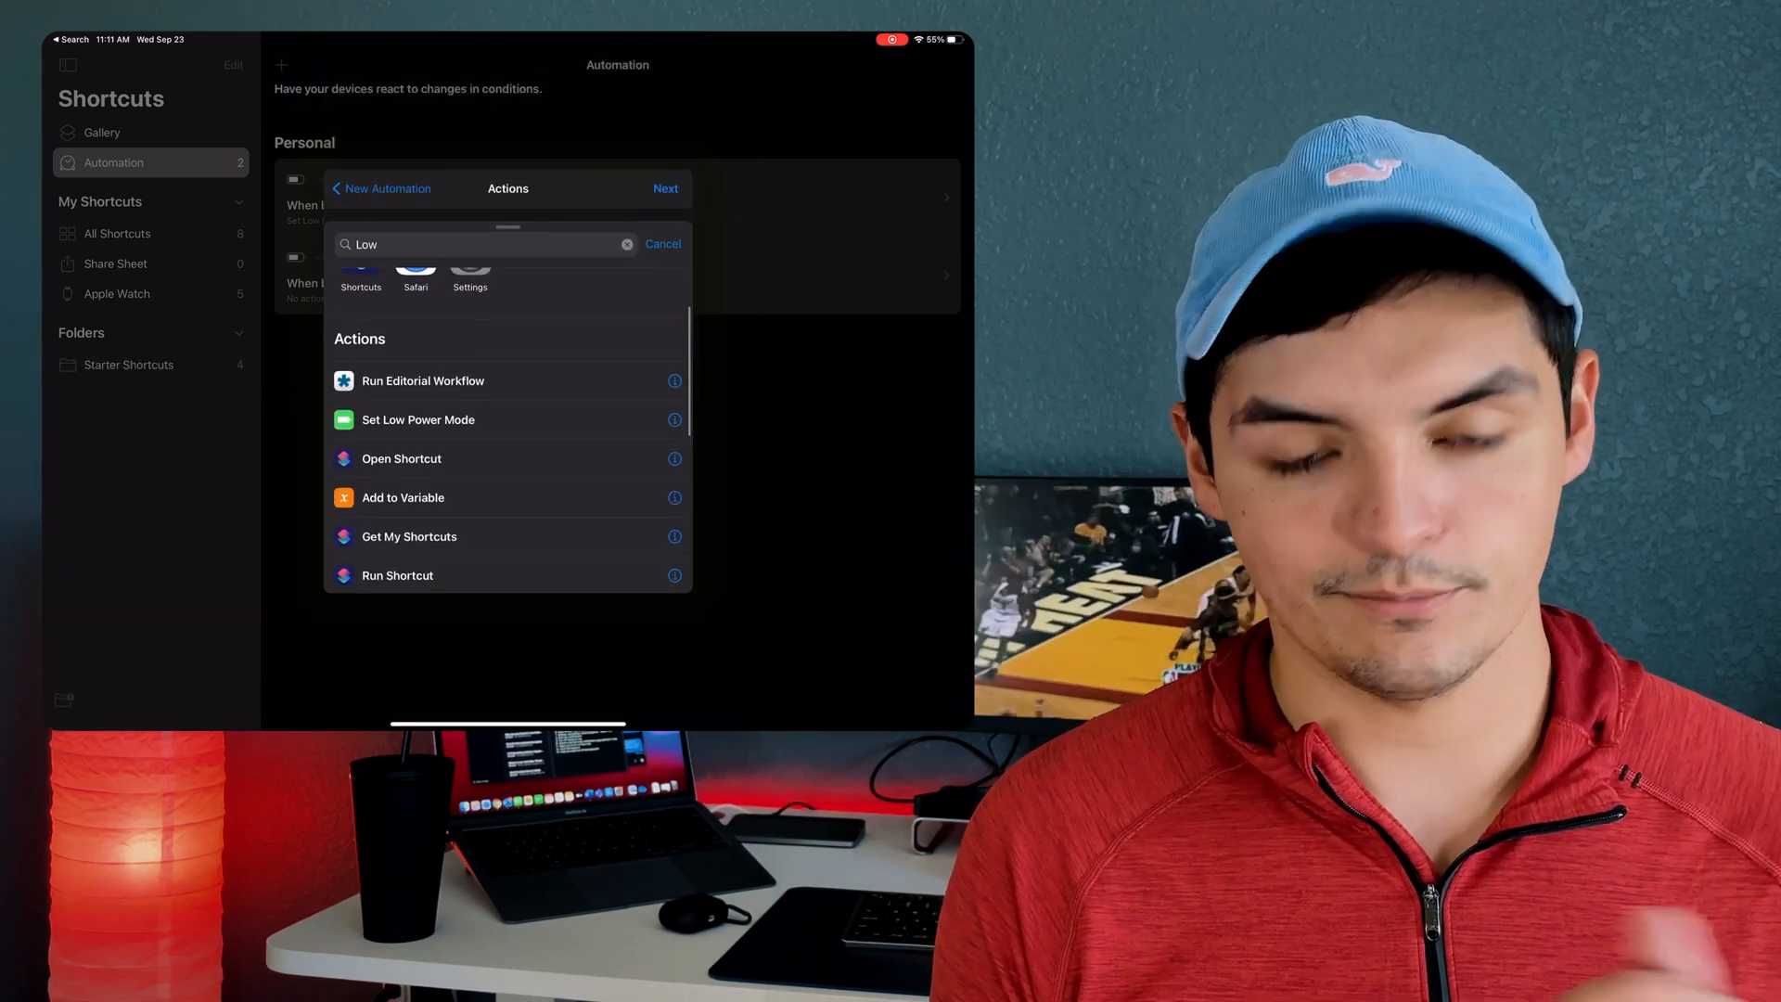
pyautogui.click(417, 419)
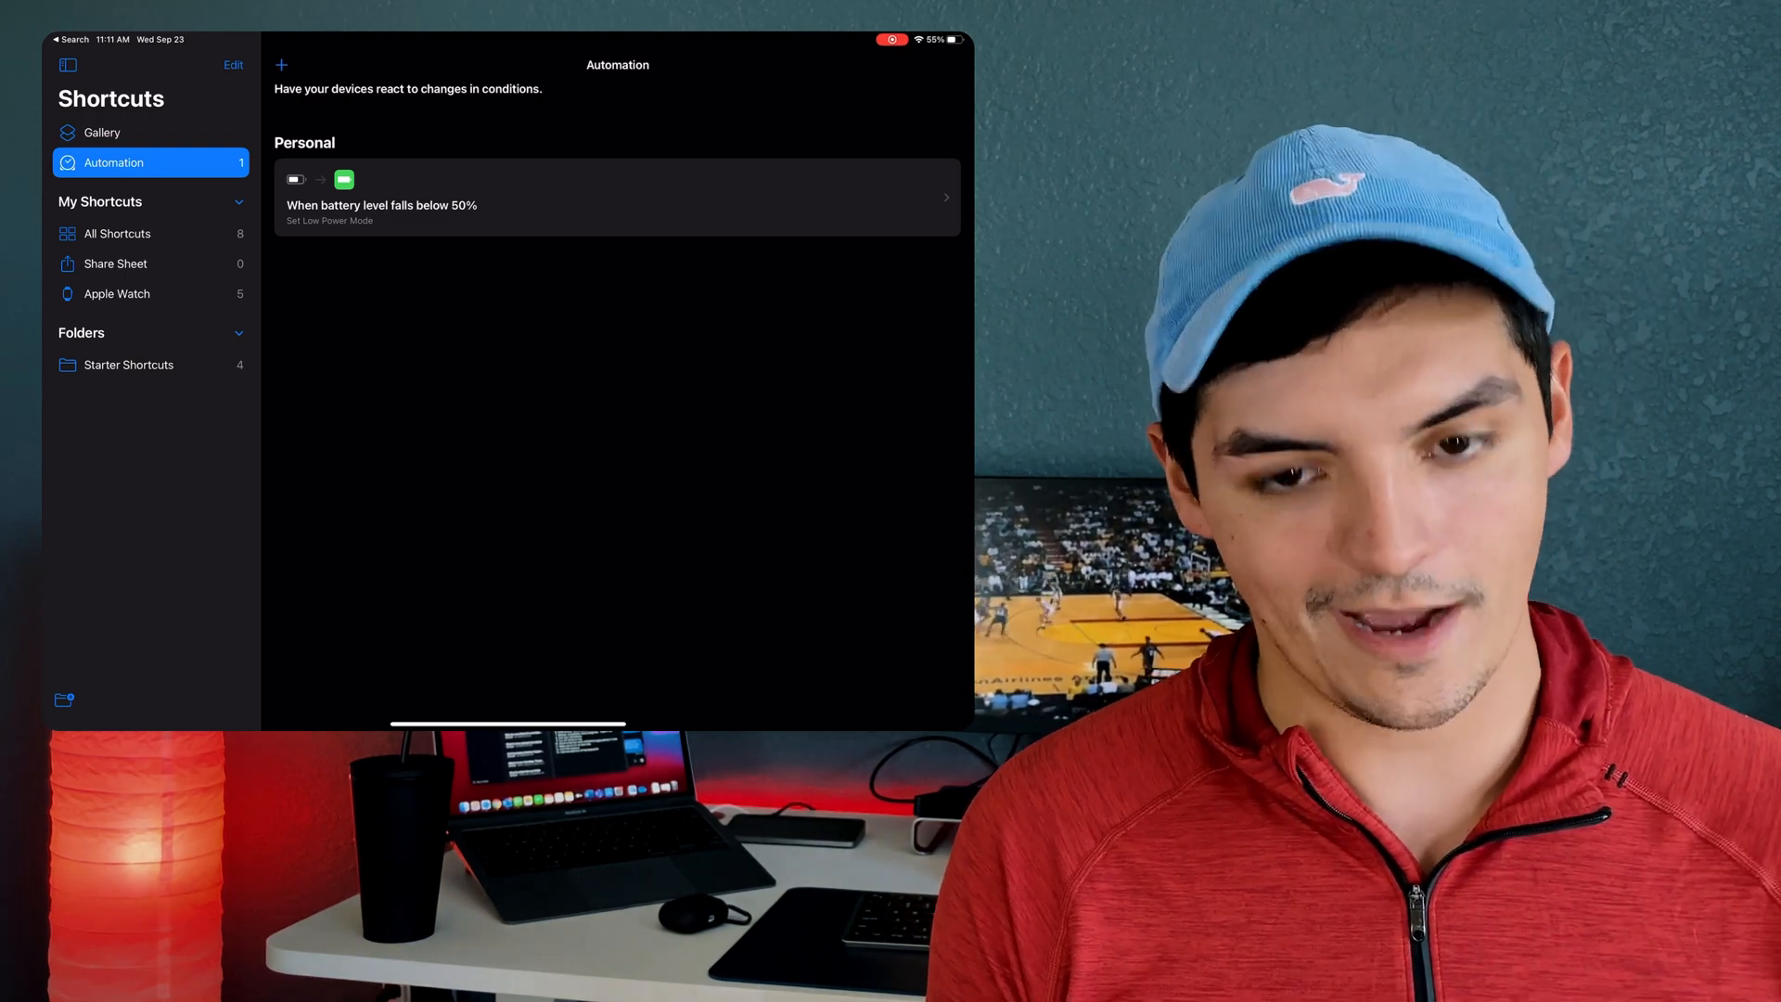
pyautogui.press('home')
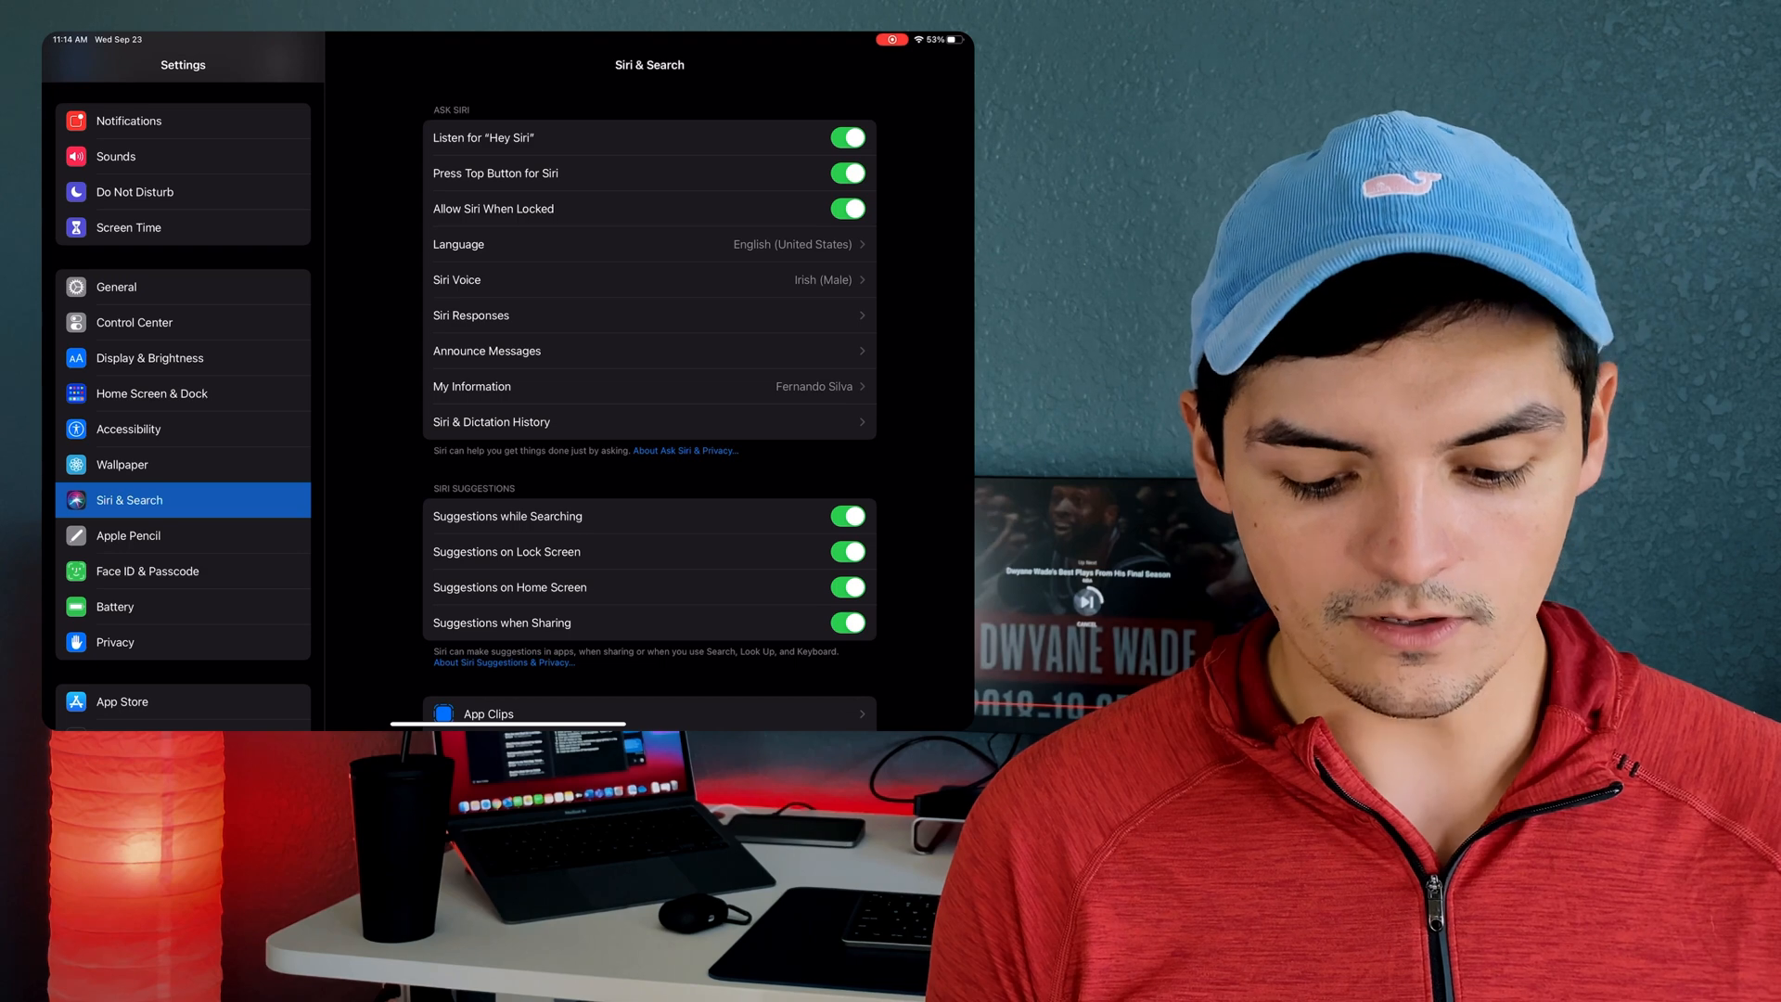
# Look over the Siri & Search suggestions, then open Shortcuts from search results.
pyautogui.scroll(-3)
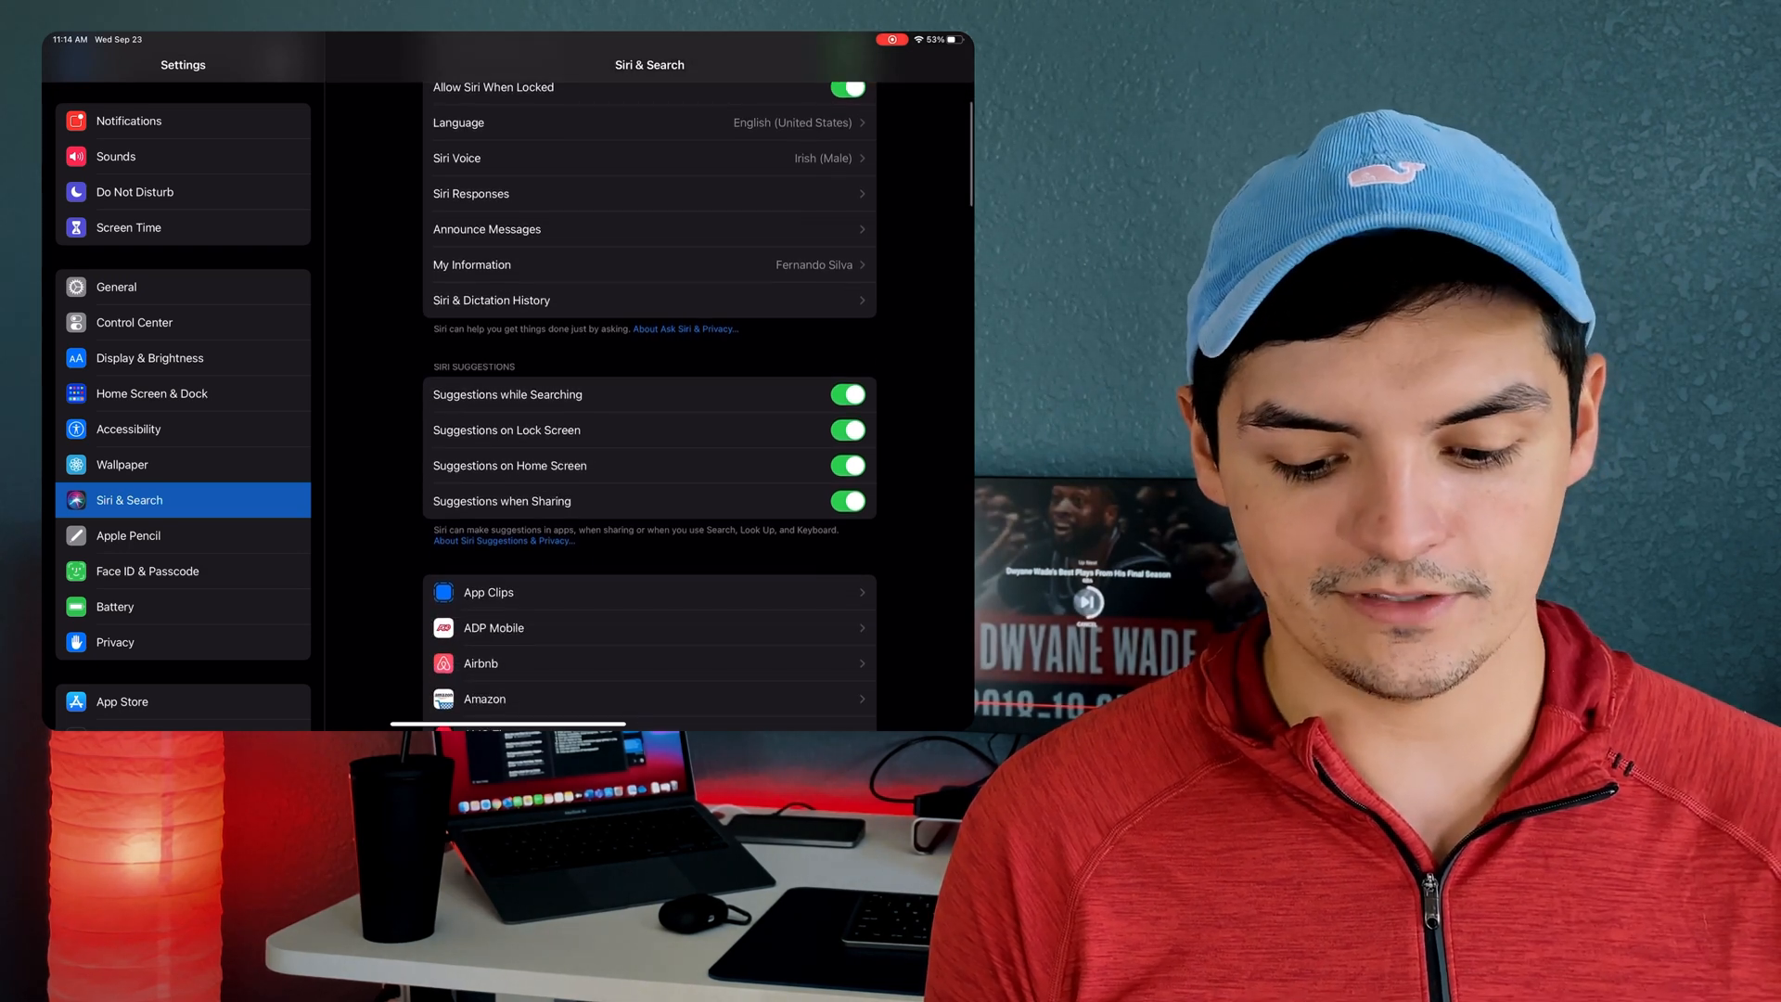
pyautogui.scroll(-3)
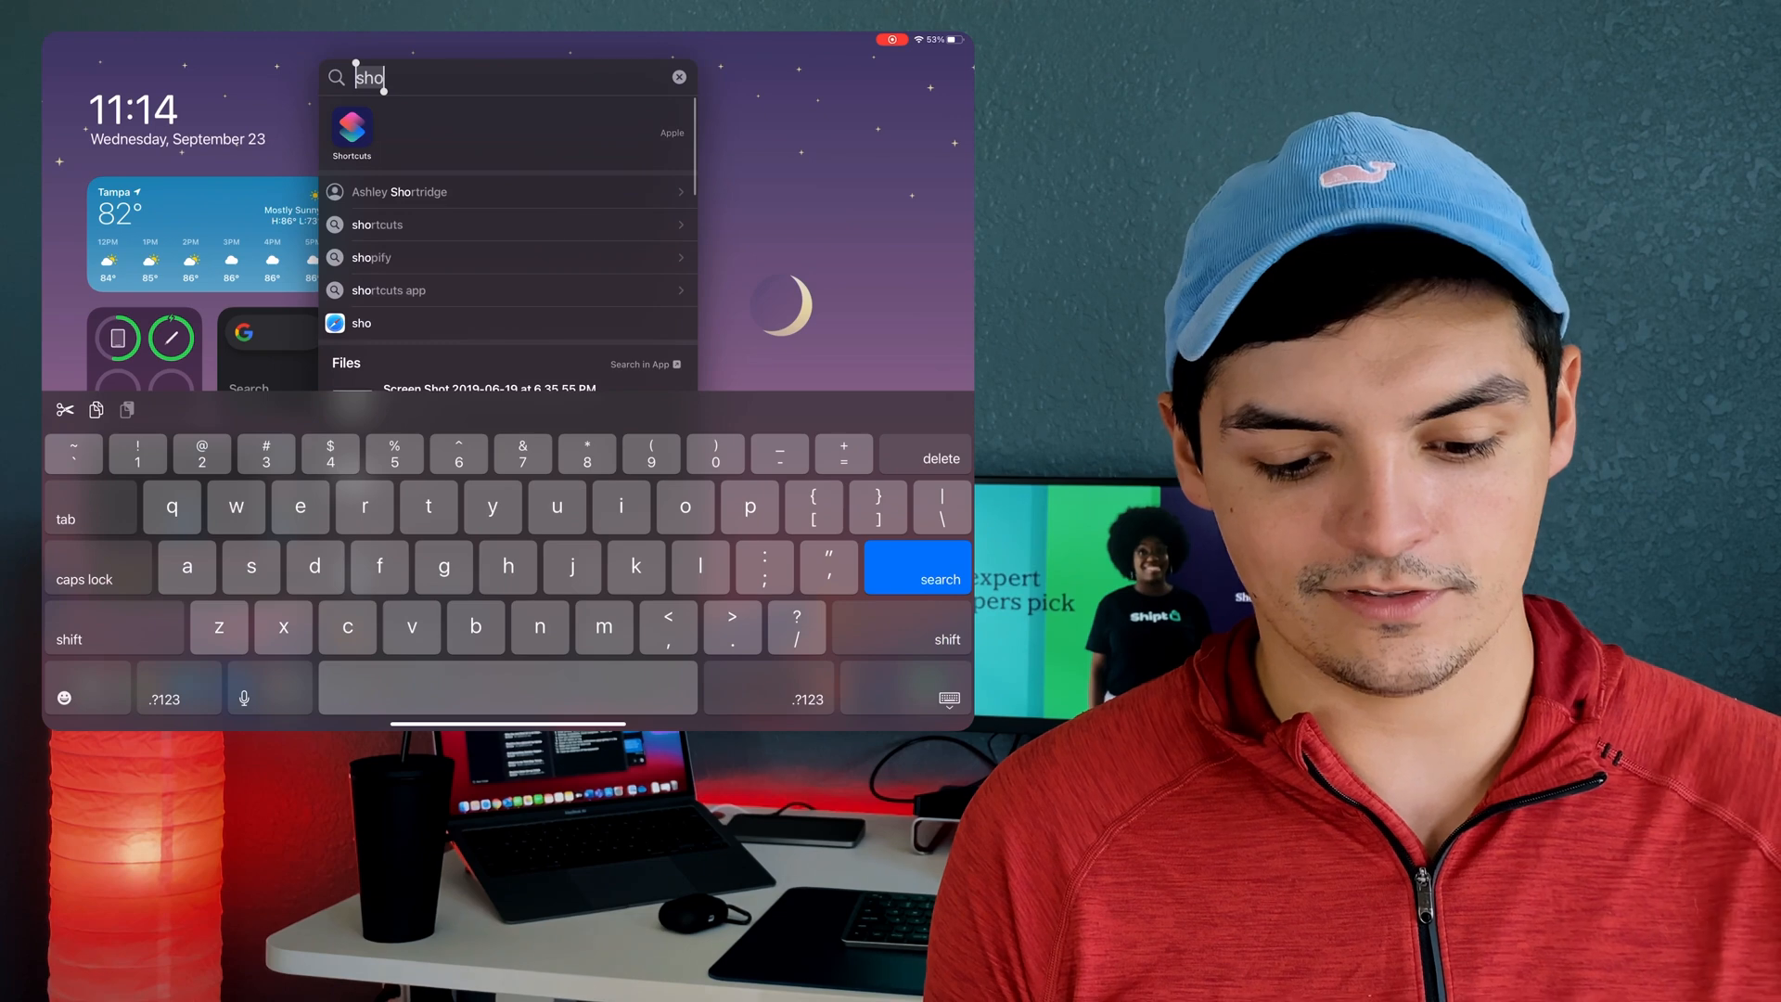
pyautogui.click(678, 75)
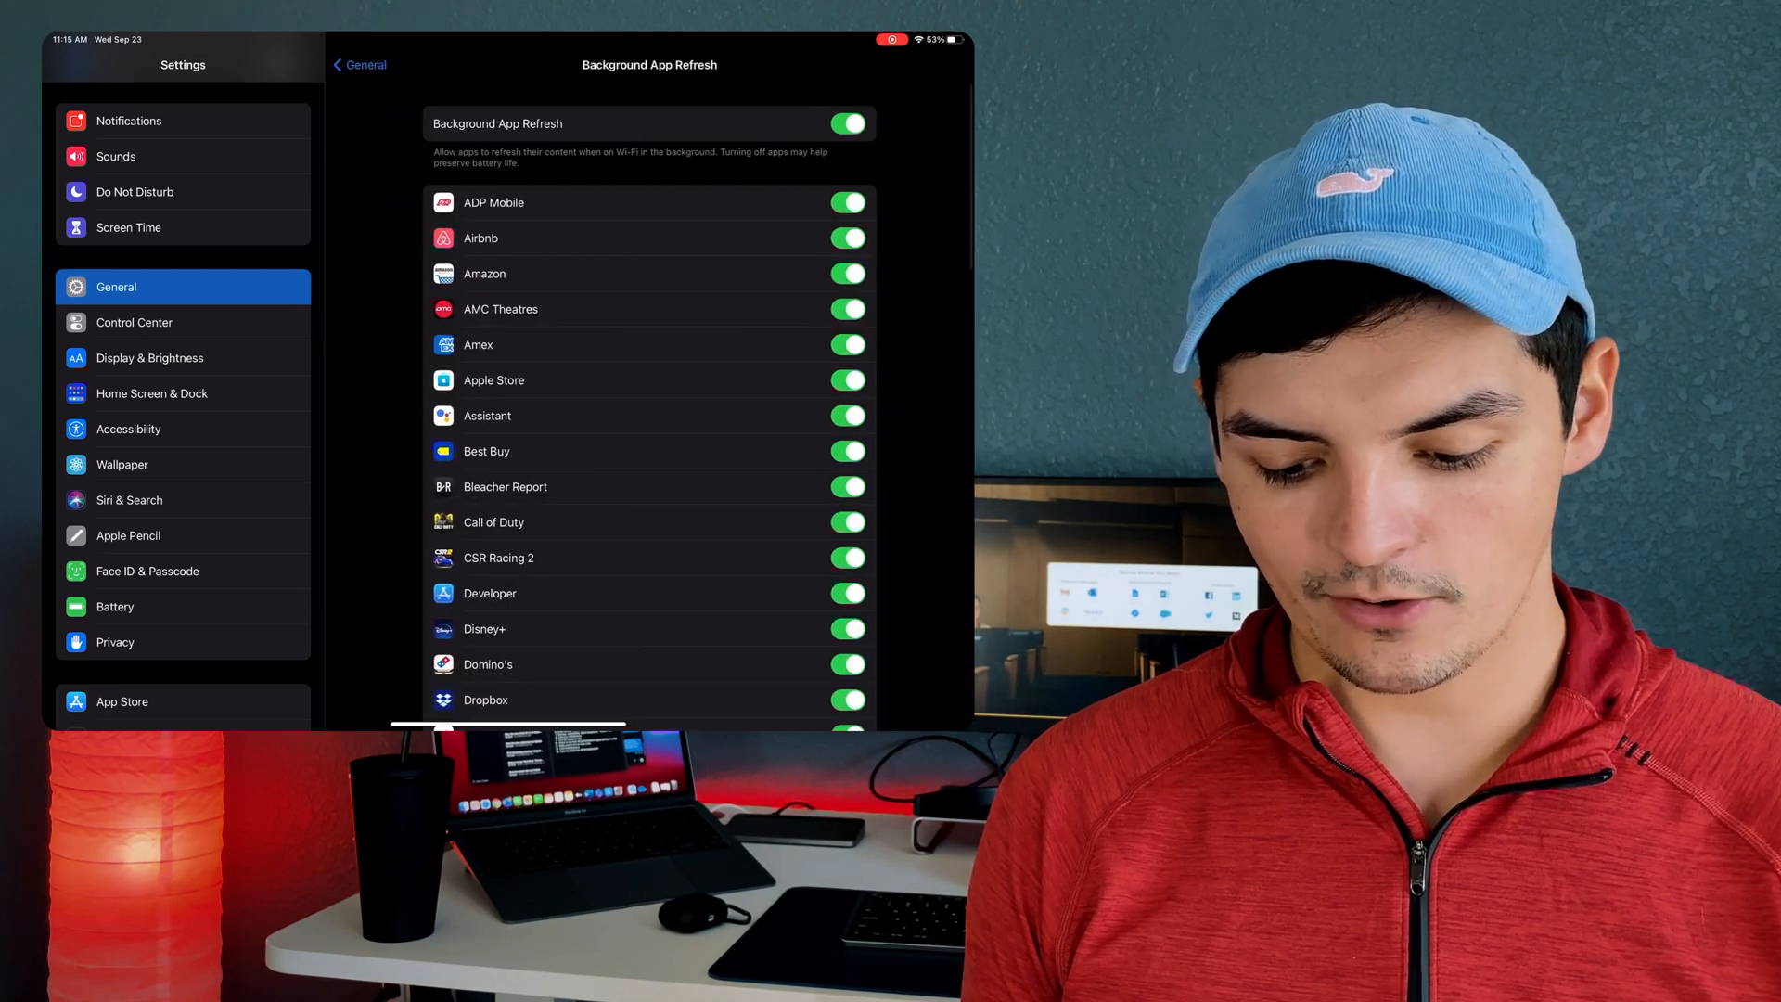
pyautogui.scroll(-3)
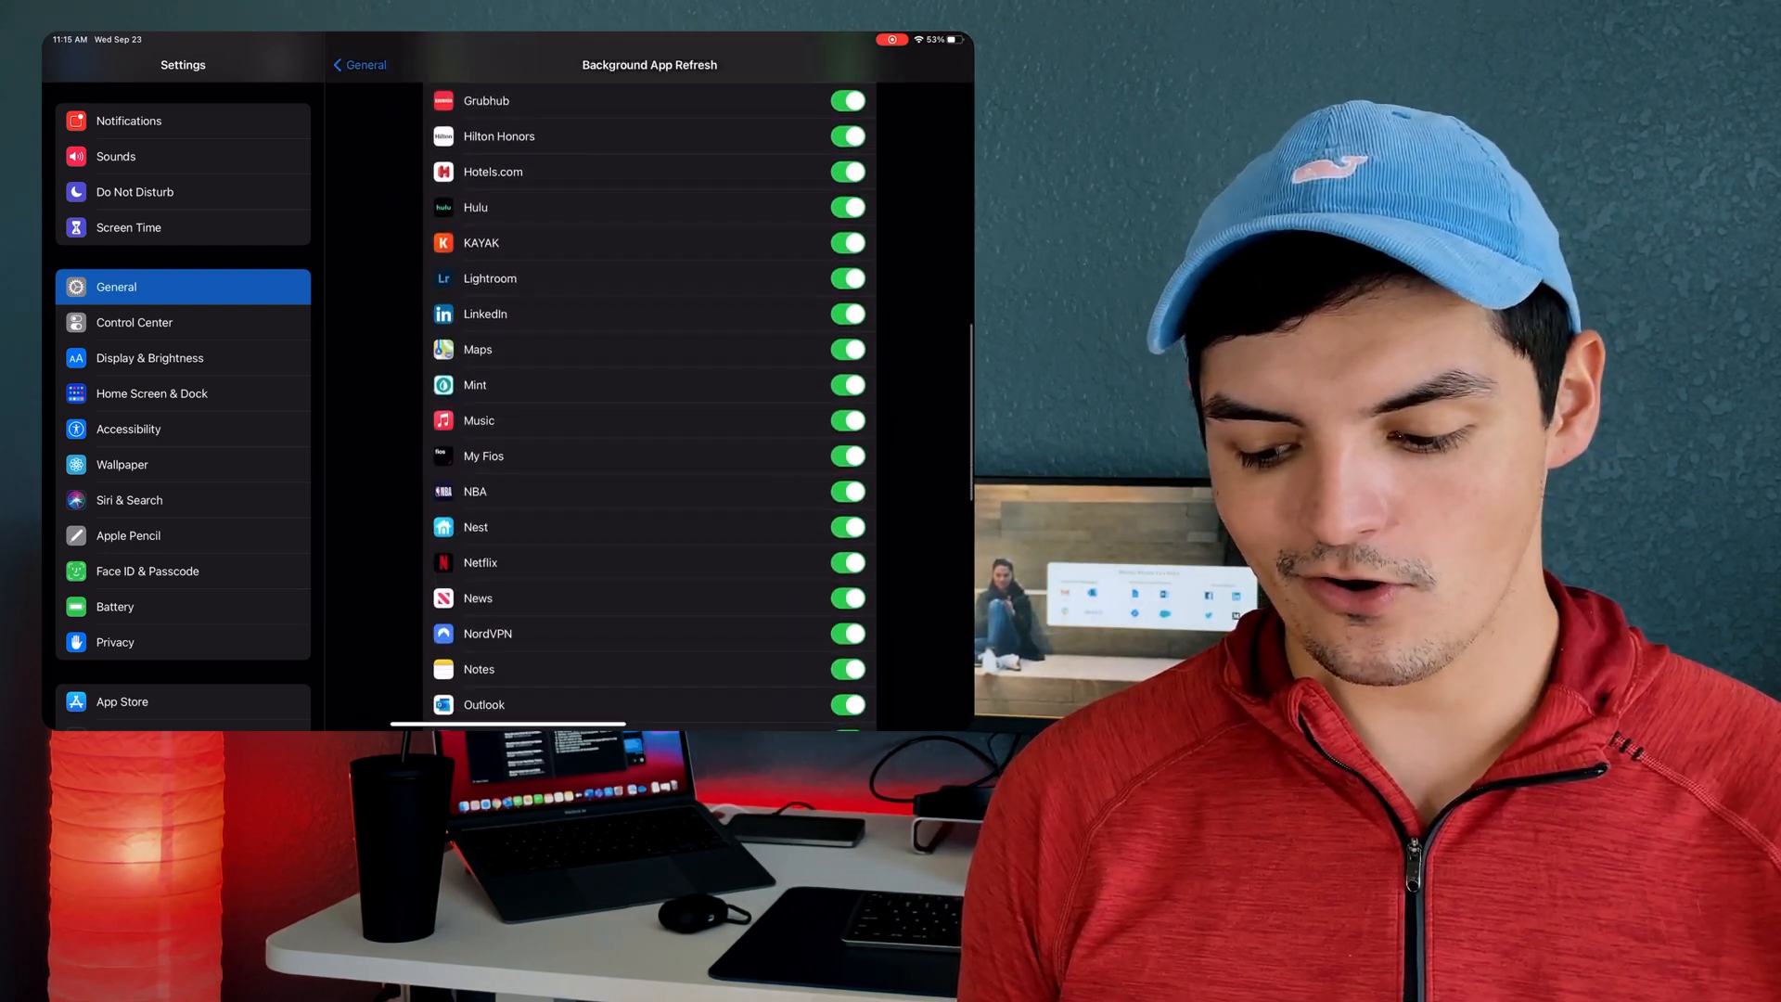
pyautogui.scroll(-3)
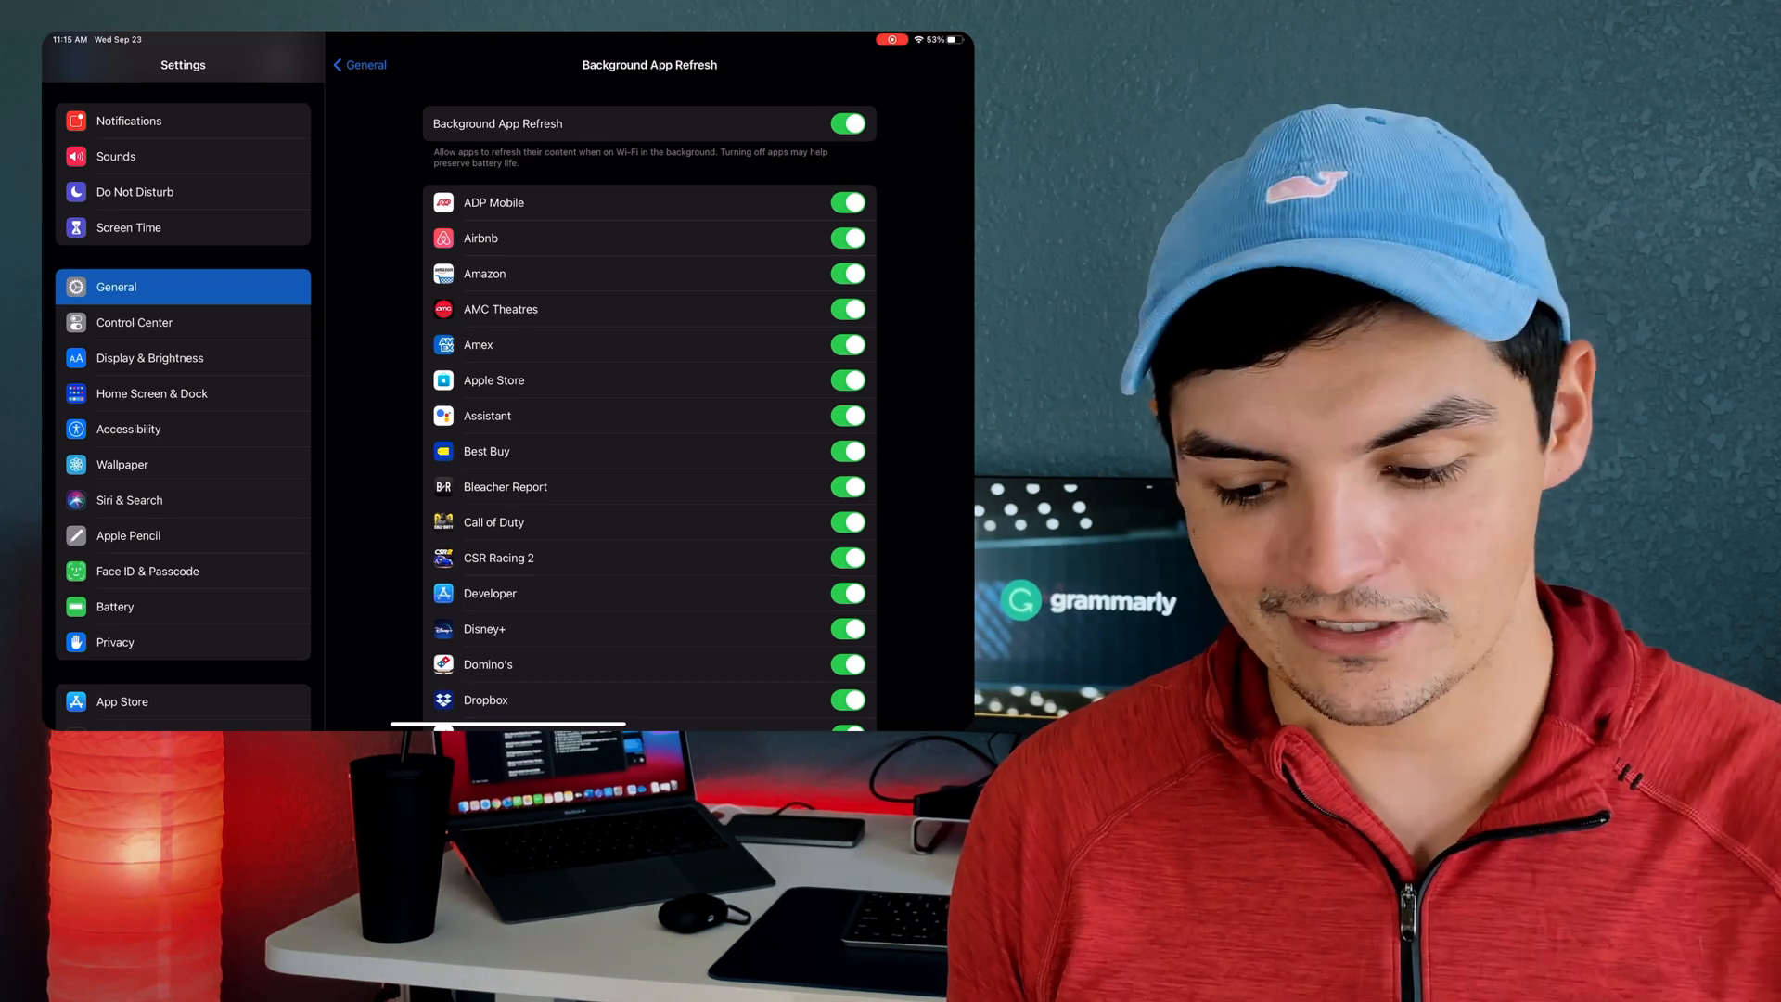
pyautogui.scroll(-3)
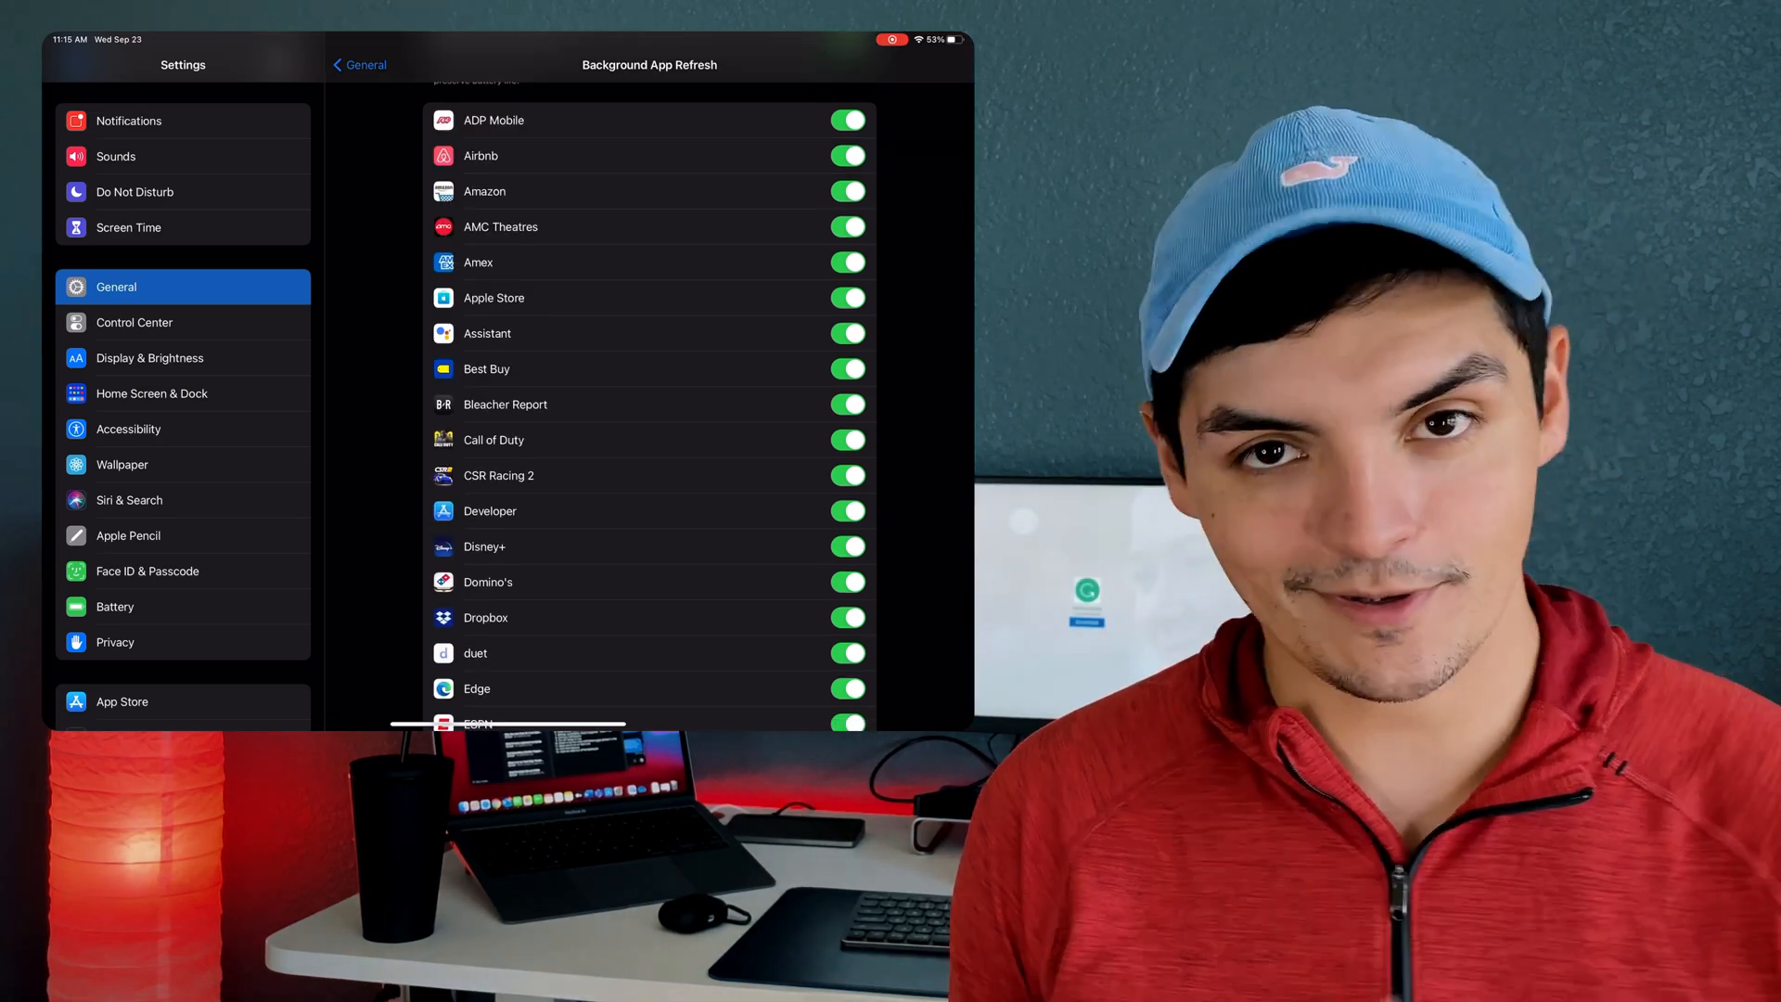
pyautogui.scroll(-3)
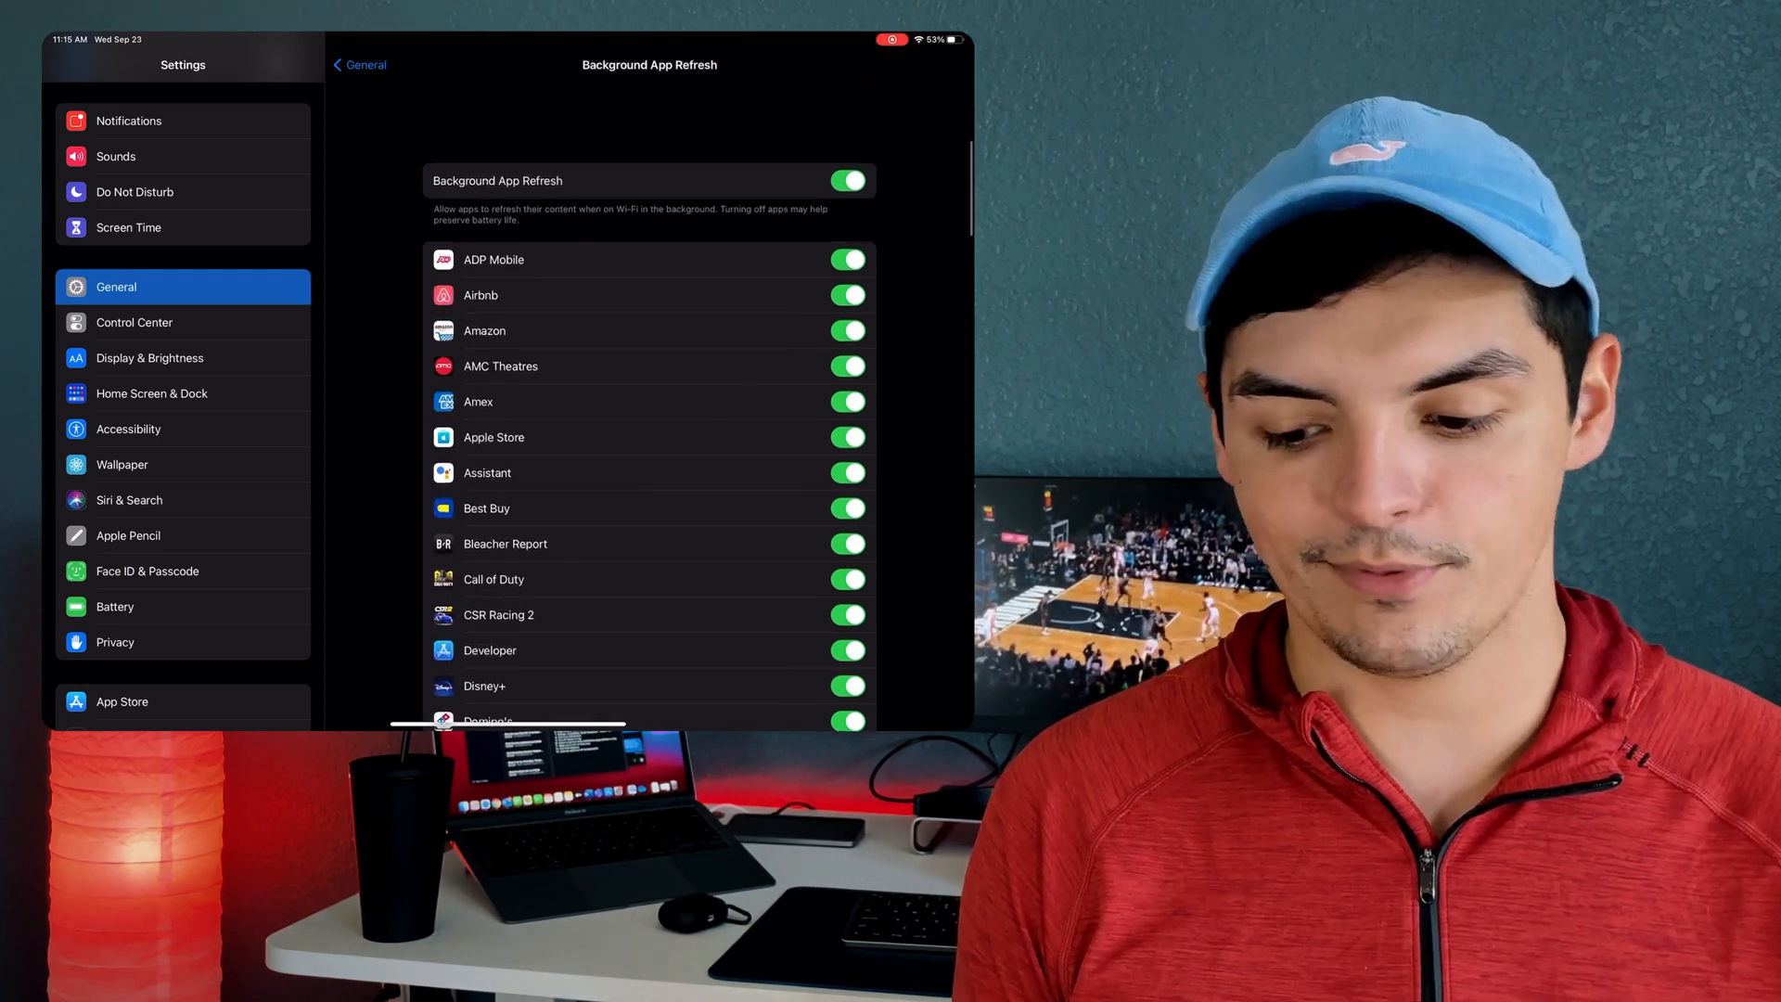
pyautogui.scroll(-3)
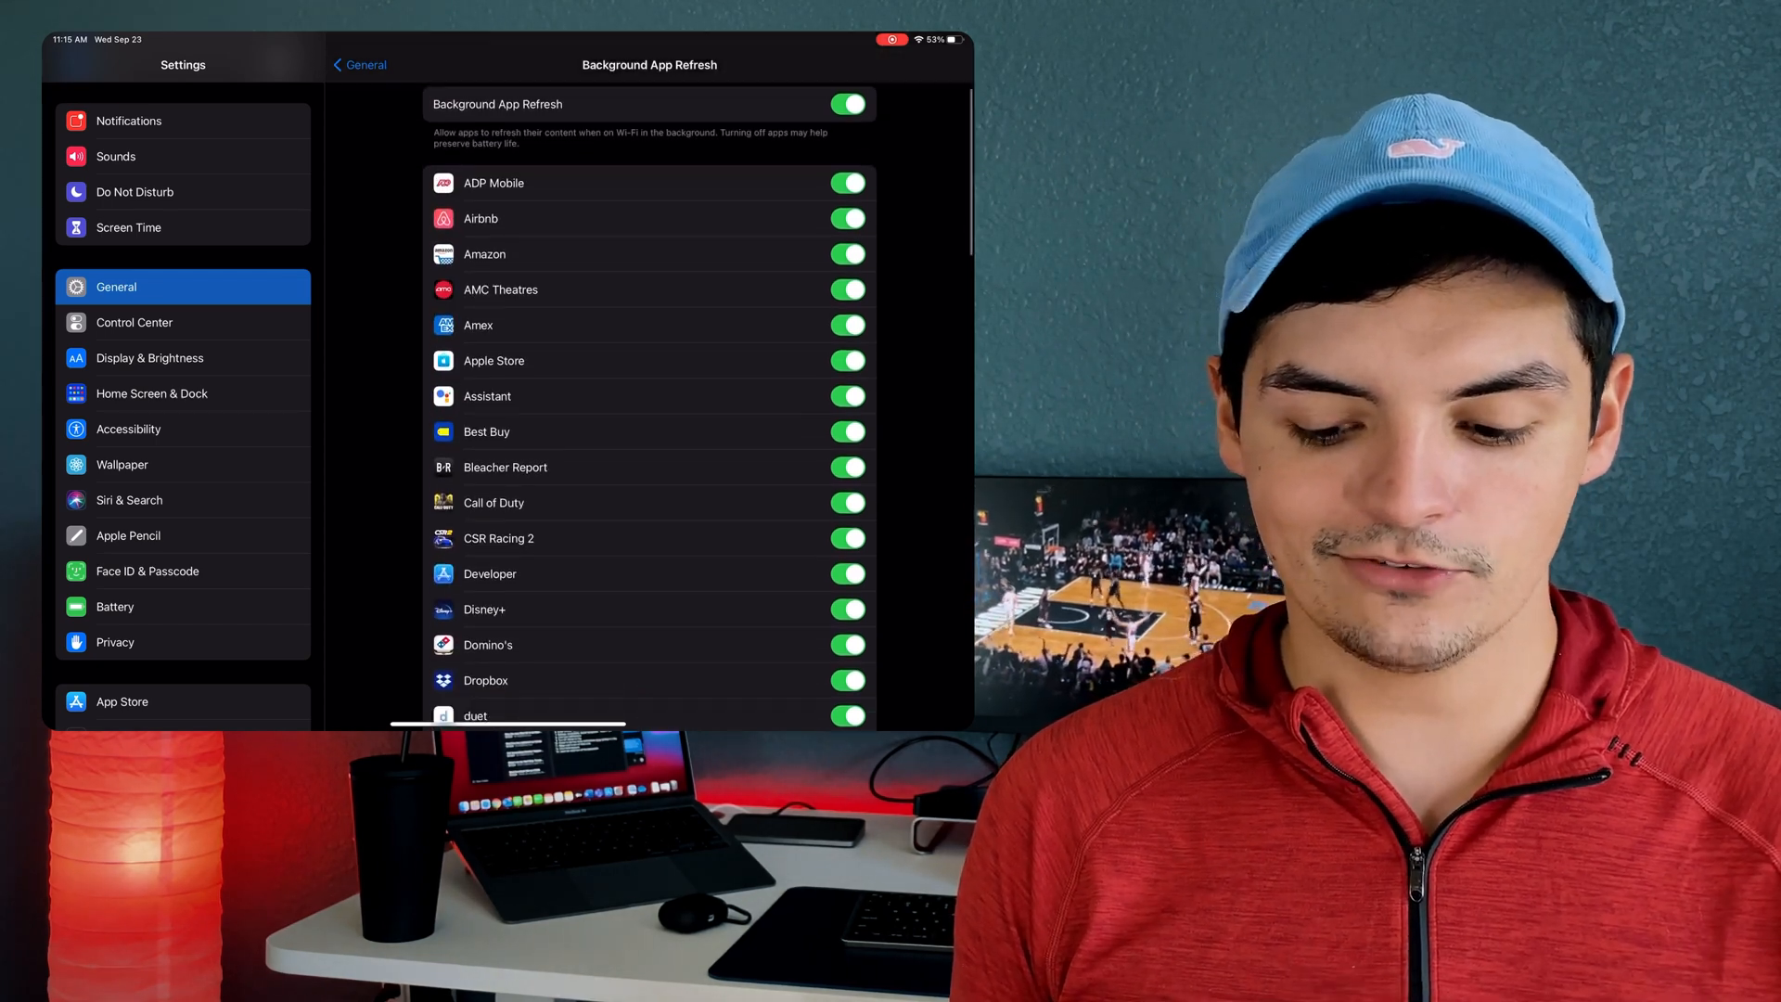
pyautogui.scroll(-3)
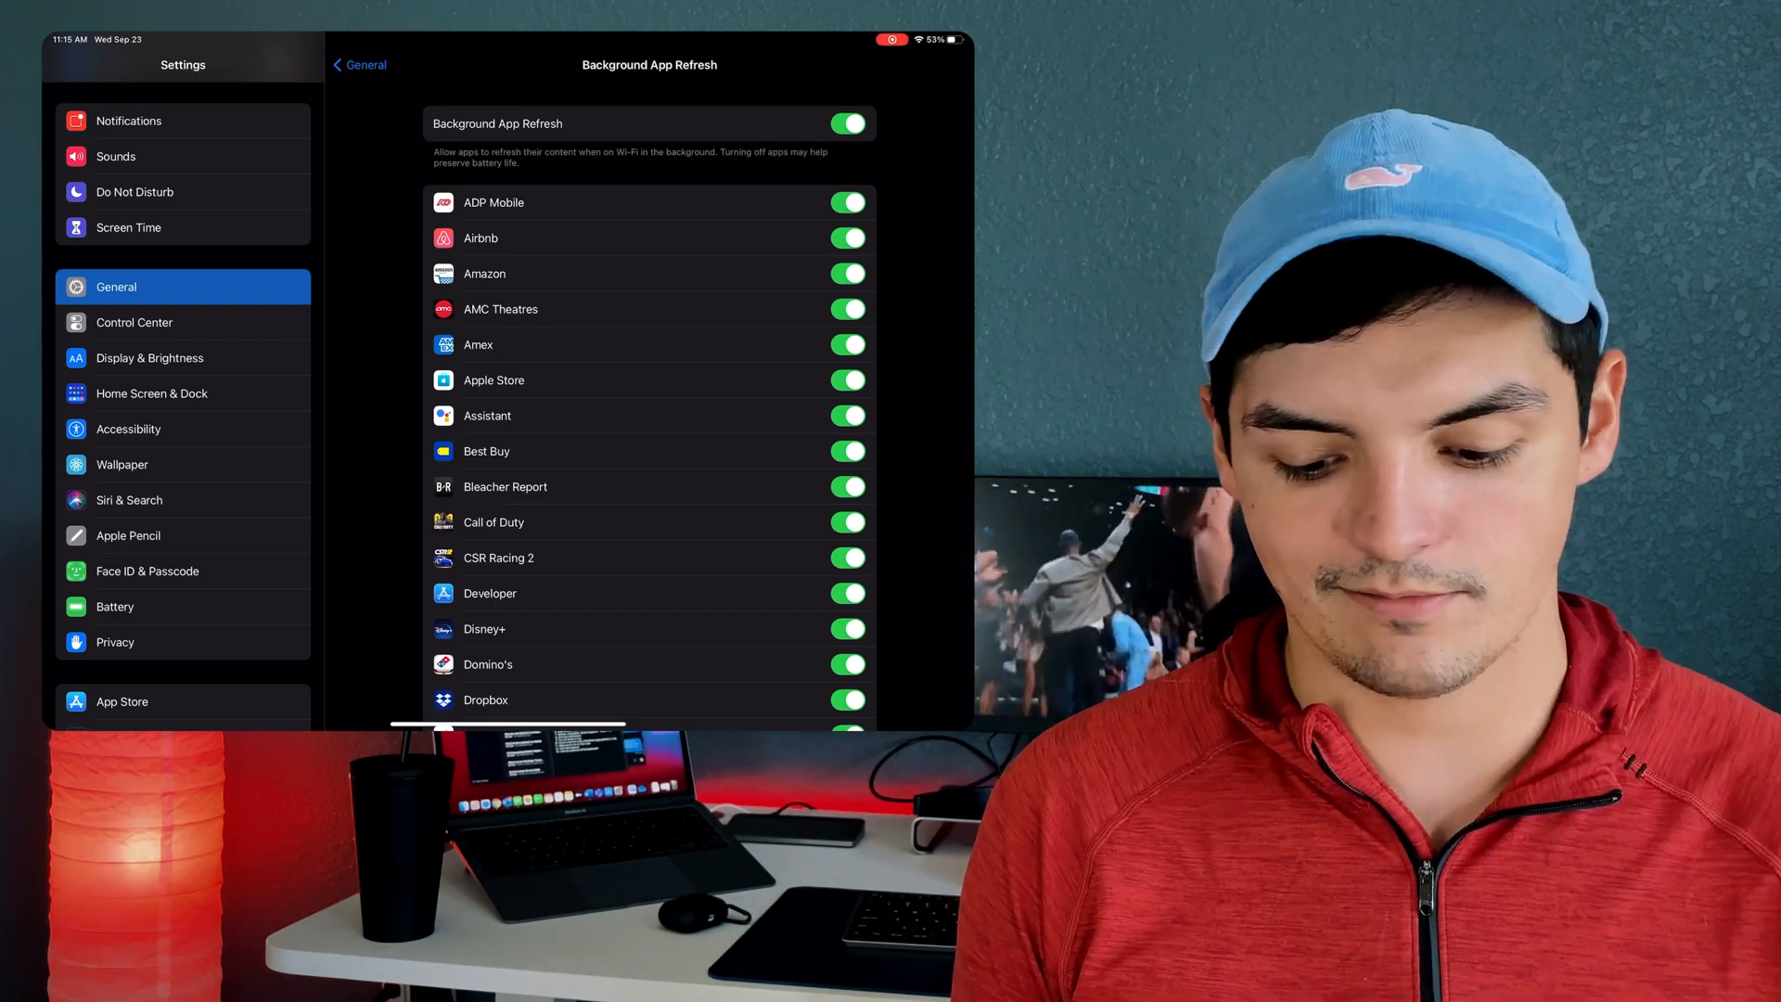
# Open Screen Time to see the 5h 54m daily average and limit options.
pyautogui.click(128, 228)
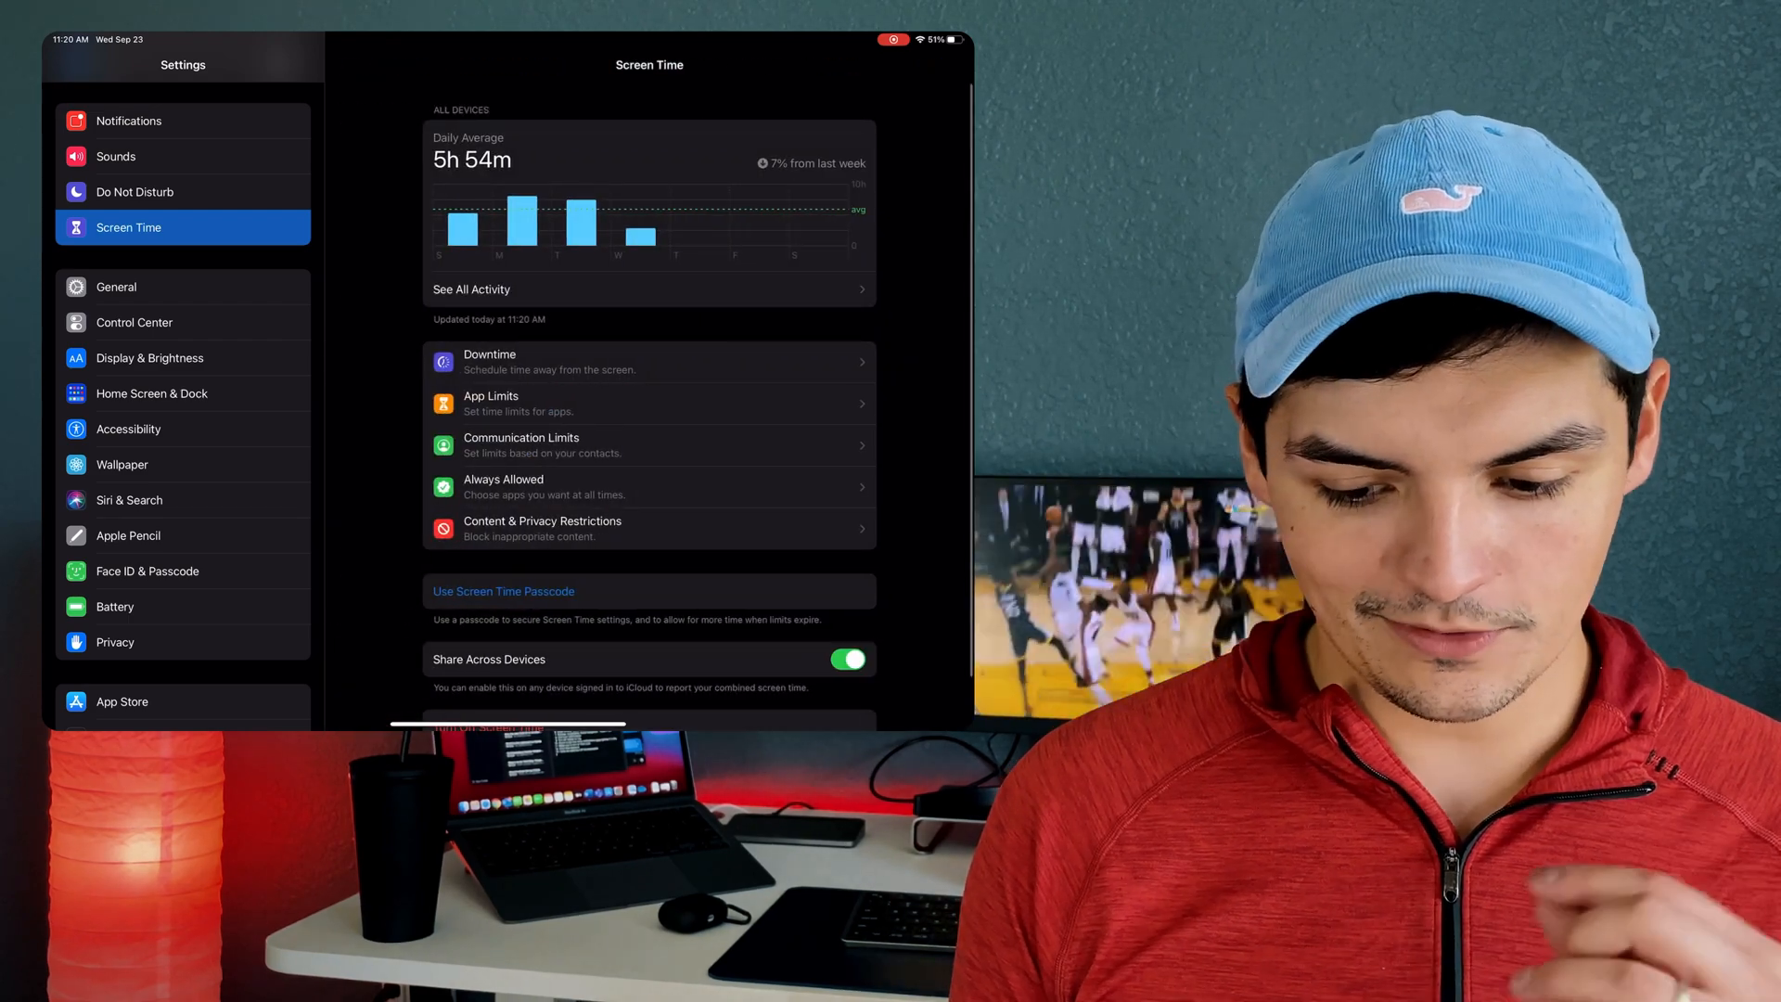
pyautogui.scroll(-3)
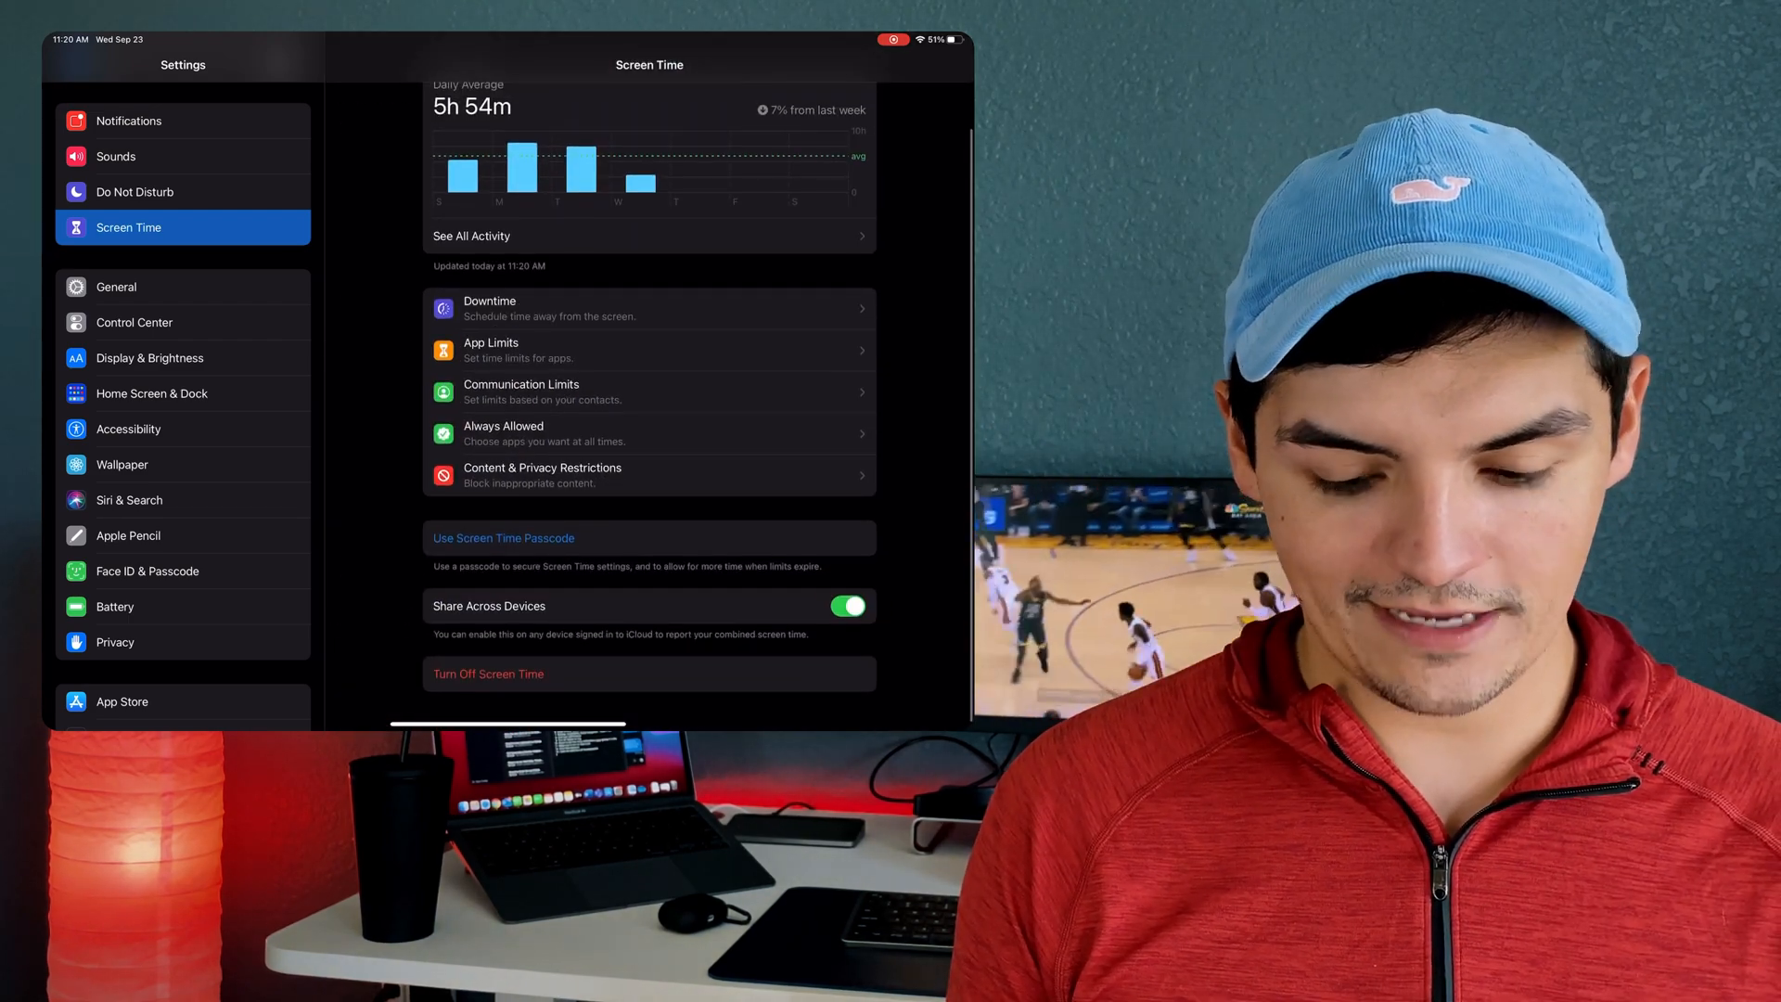